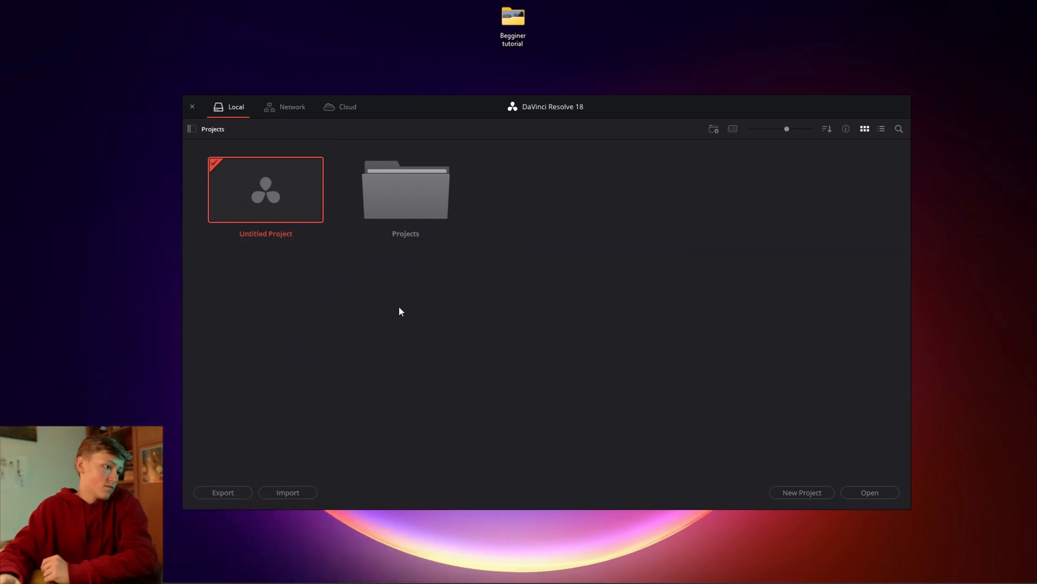
{"action": "mouse_move", "coordinate": [560, 304]}
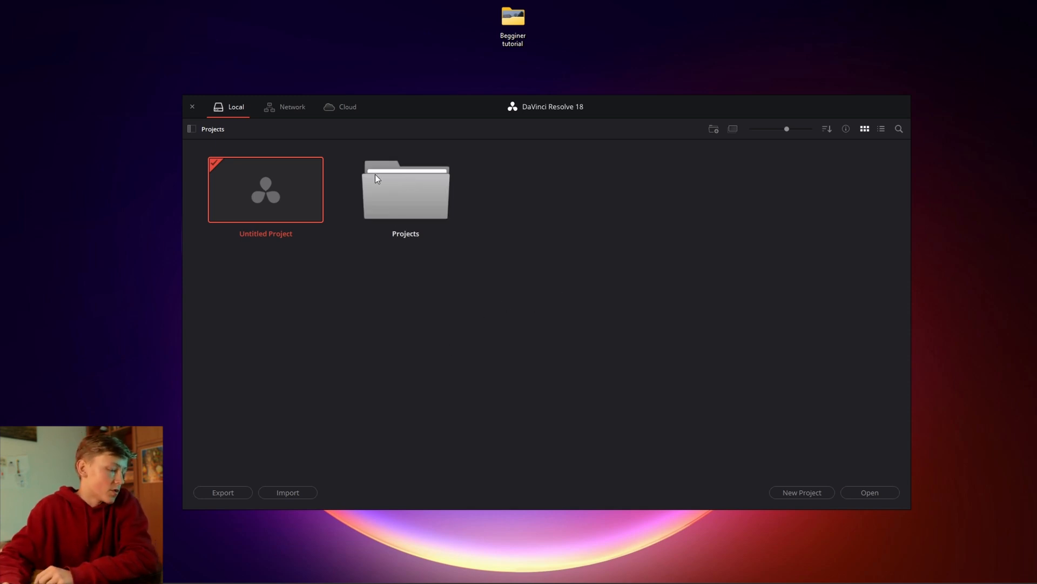
{"action": "mouse_move", "coordinate": [352, 284]}
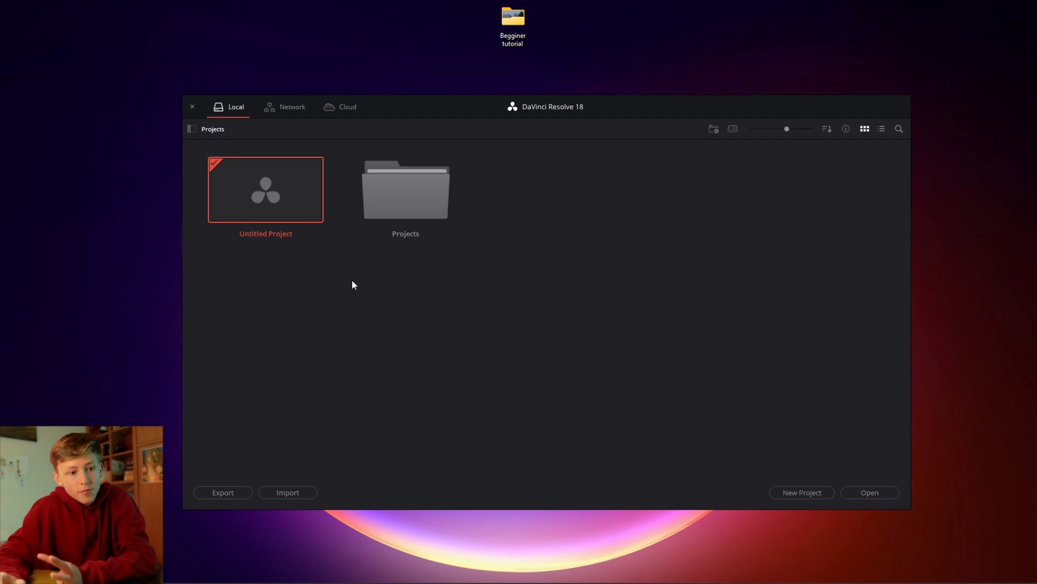
{"action": "mouse_move", "coordinate": [342, 286]}
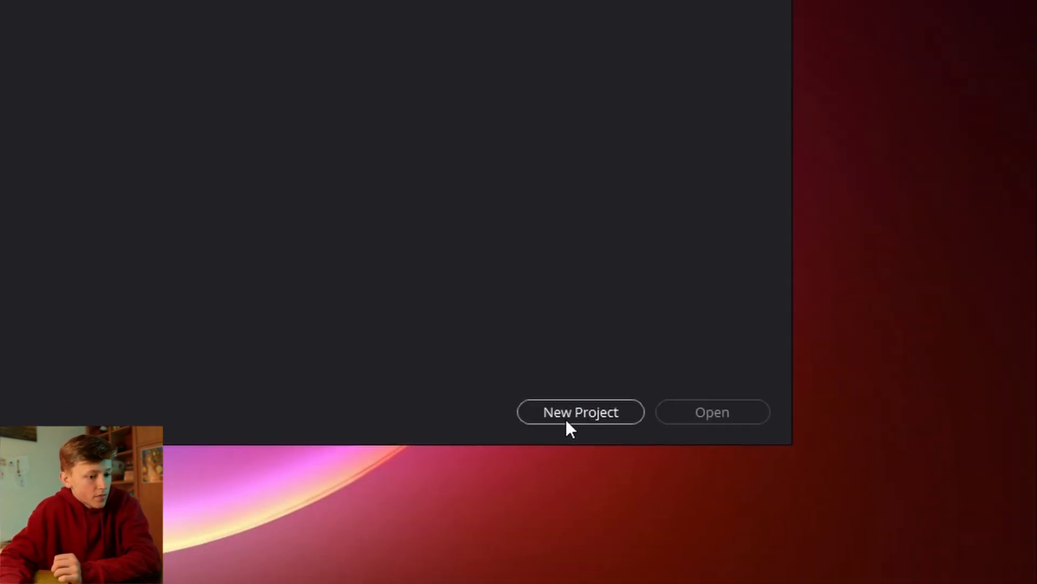
Create a new project named "something" and open it to an empty edit workspace.
{"action": "left_click", "coordinate": [580, 412]}
{"action": "type", "text": "somethi"}
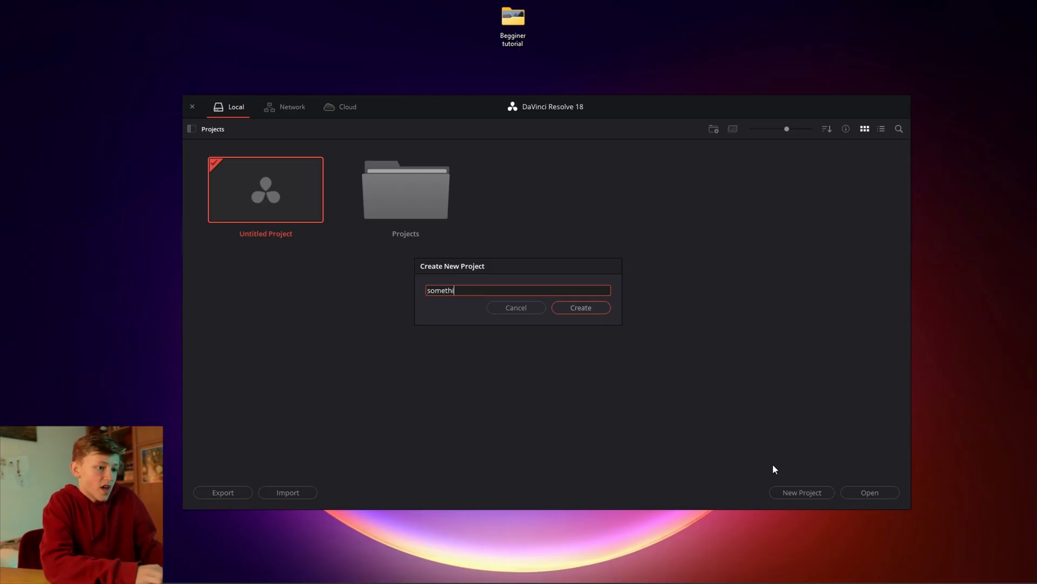
{"action": "type", "text": "ng"}
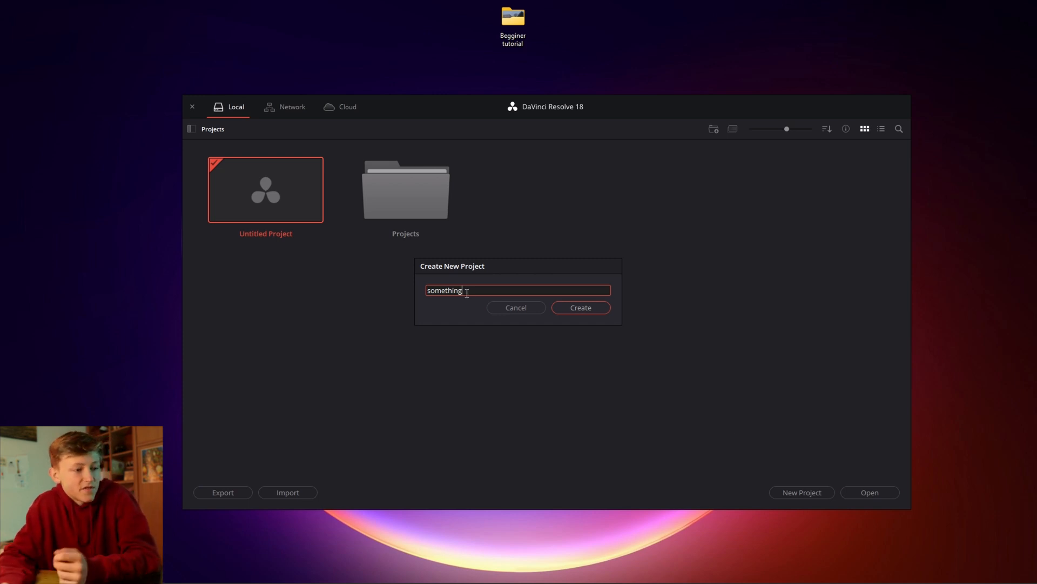
{"action": "left_click", "coordinate": [580, 307]}
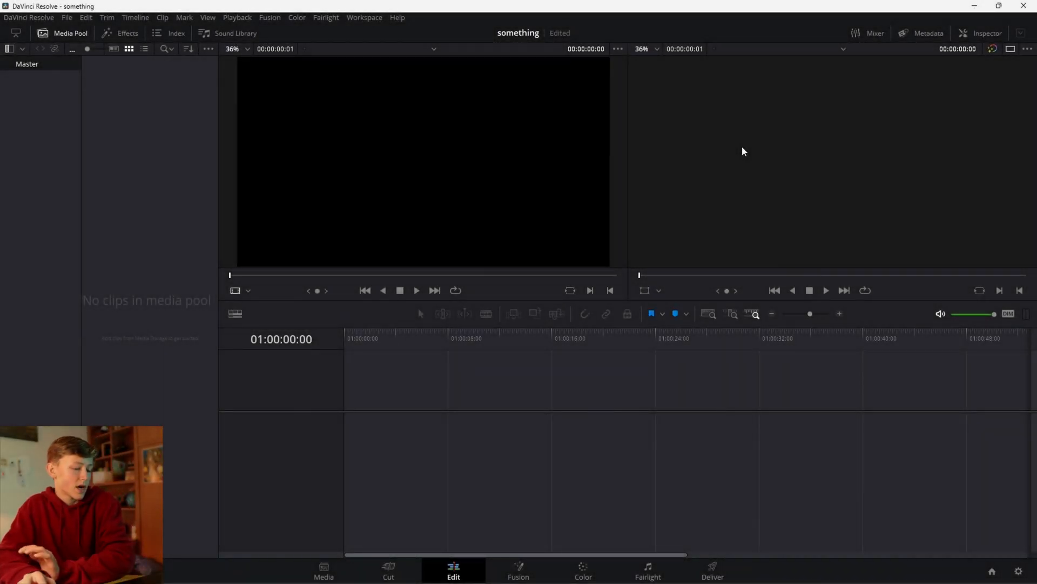
{"action": "mouse_move", "coordinate": [373, 293]}
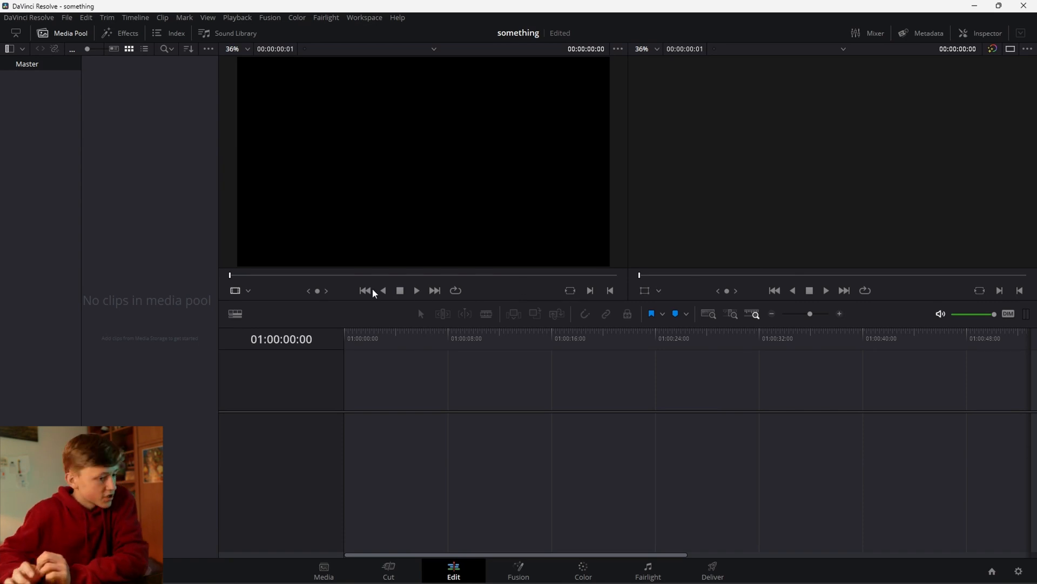
{"action": "mouse_move", "coordinate": [542, 374]}
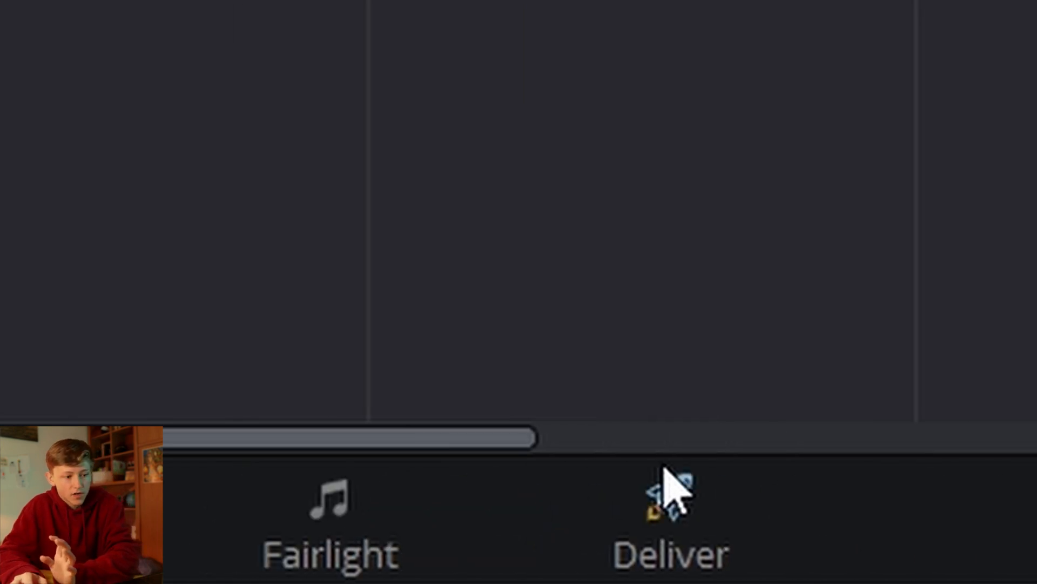
Bring up the Media Pool context menu that offers Import Media.
{"action": "left_click", "coordinate": [484, 561]}
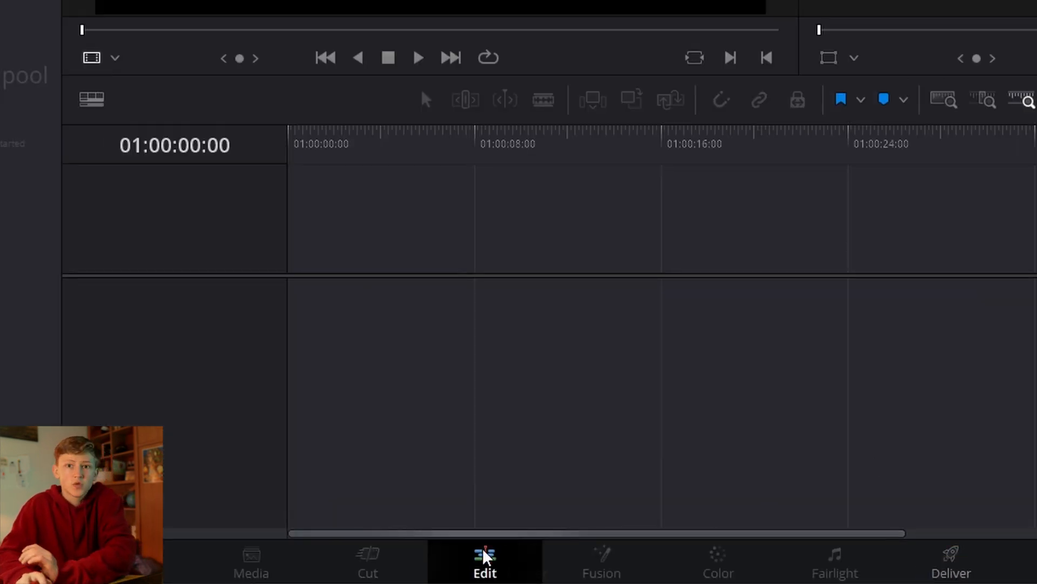
{"action": "mouse_move", "coordinate": [599, 556]}
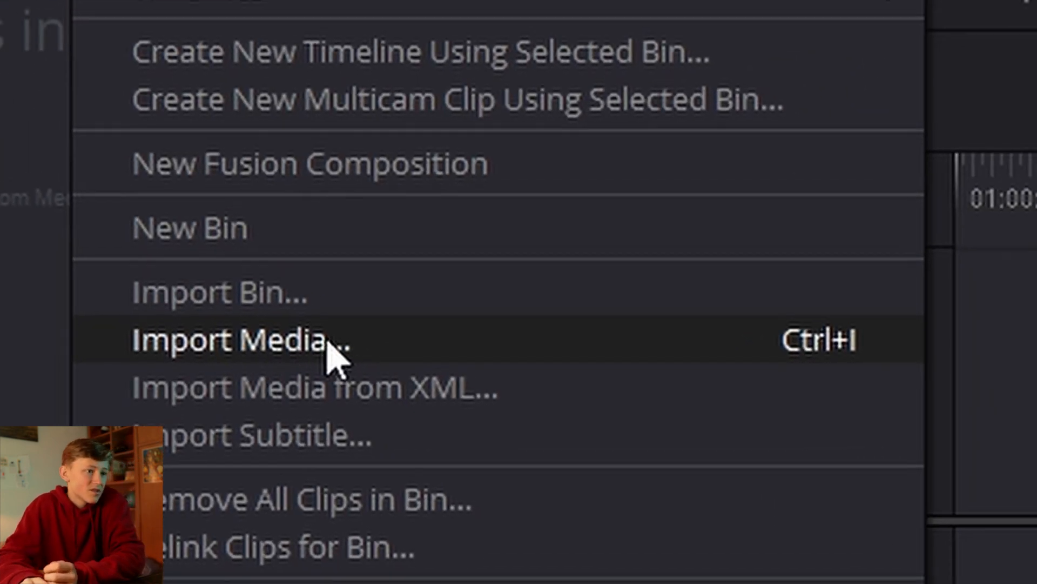
Import the MVI basketball clips into the media pool, answering the frame rate prompt.
{"action": "left_click", "coordinate": [238, 339]}
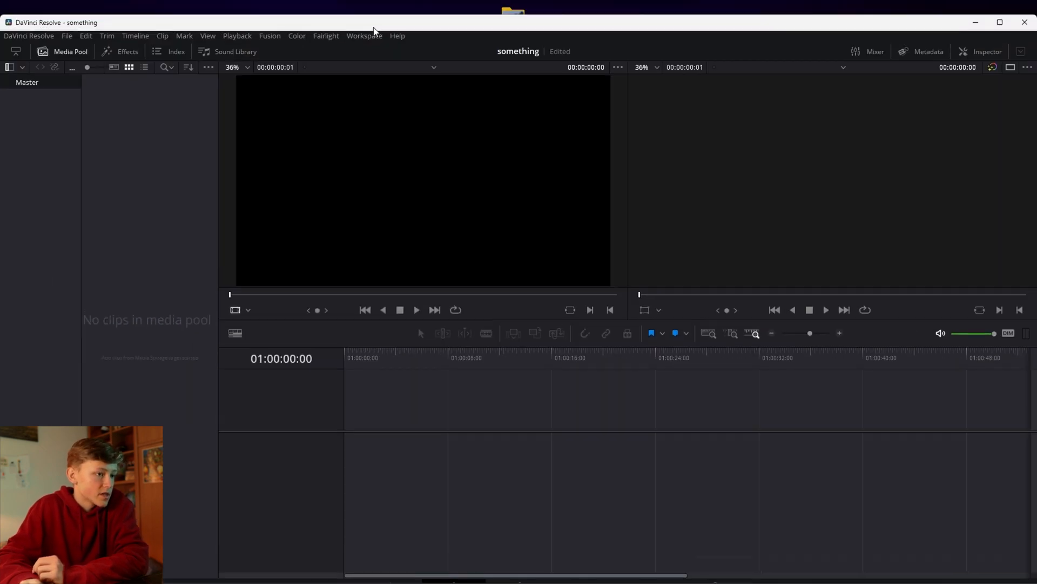
{"action": "left_click_drag", "start_coordinate": [374, 30], "coordinate": [374, 130]}
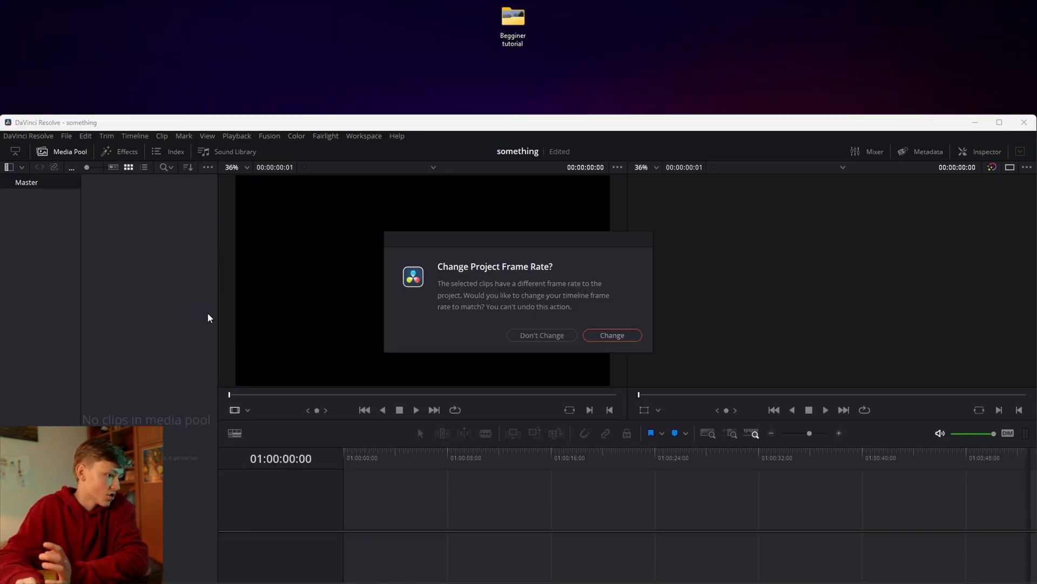
{"action": "left_click", "coordinate": [611, 335]}
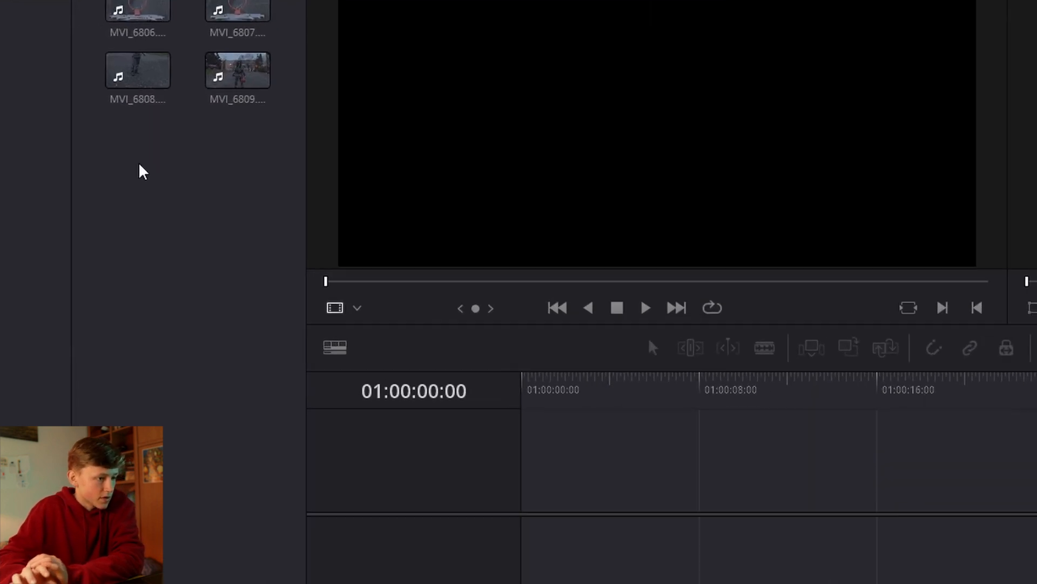
Add a new media pool bin kept as "Bin 1" and open it.
{"action": "right_click", "coordinate": [144, 171]}
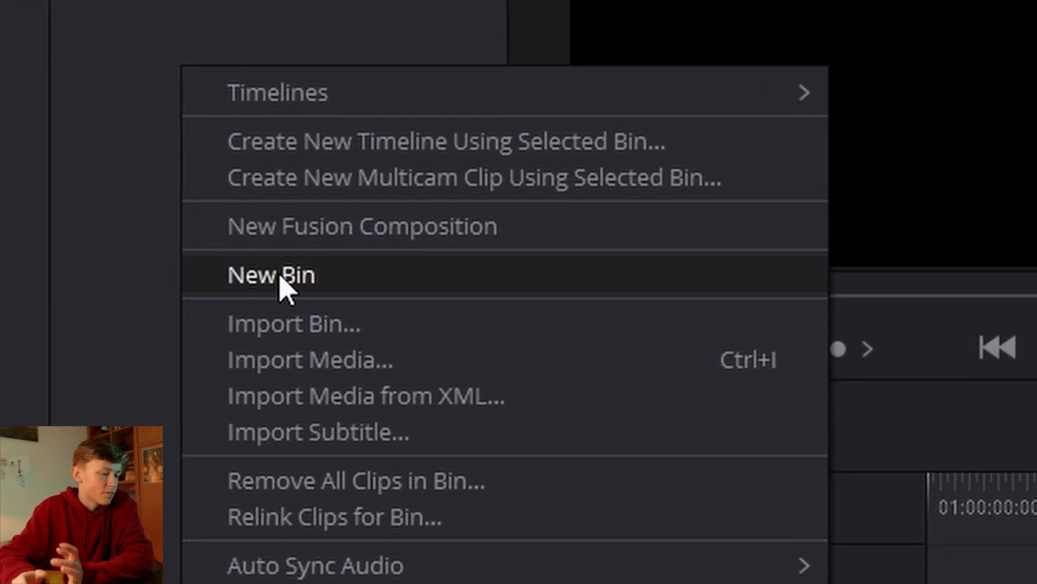
{"action": "left_click", "coordinate": [270, 274]}
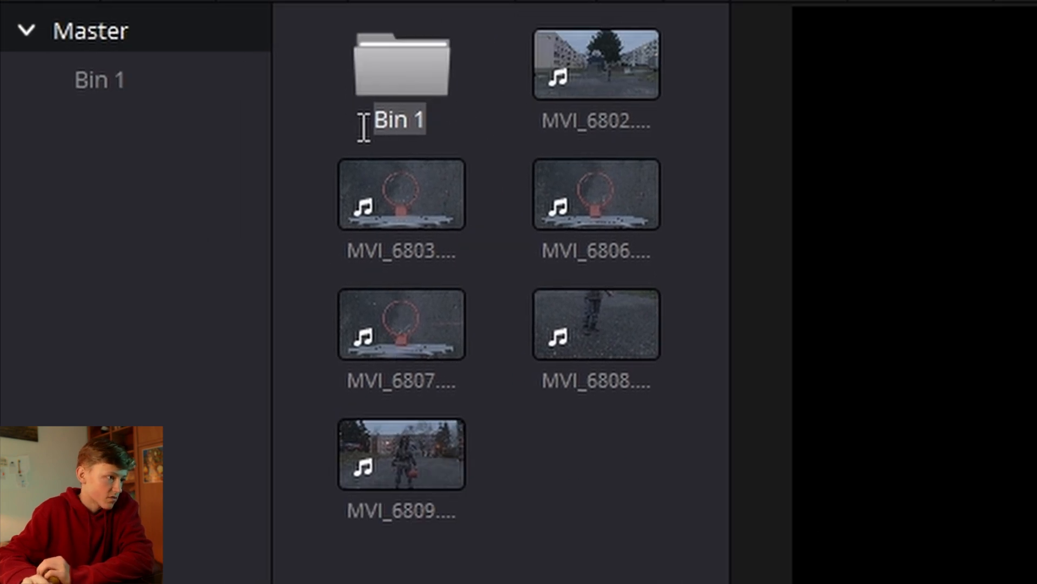
{"action": "left_click", "coordinate": [401, 194]}
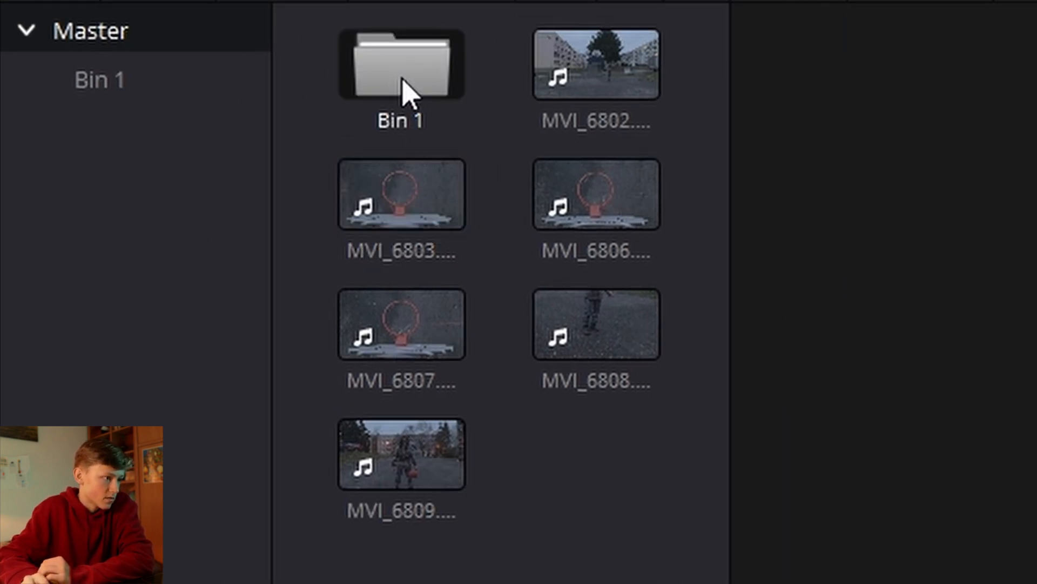
{"action": "double_click", "coordinate": [400, 62]}
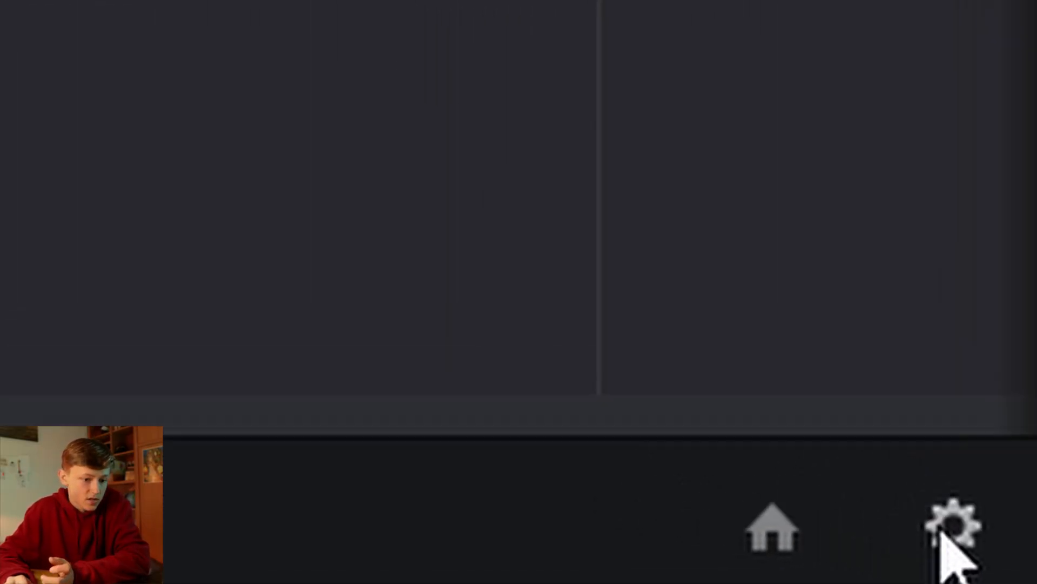
Review Master Settings timeline format: 1920 x 1080 HD at 23.976 fps.
{"action": "left_click", "coordinate": [951, 526]}
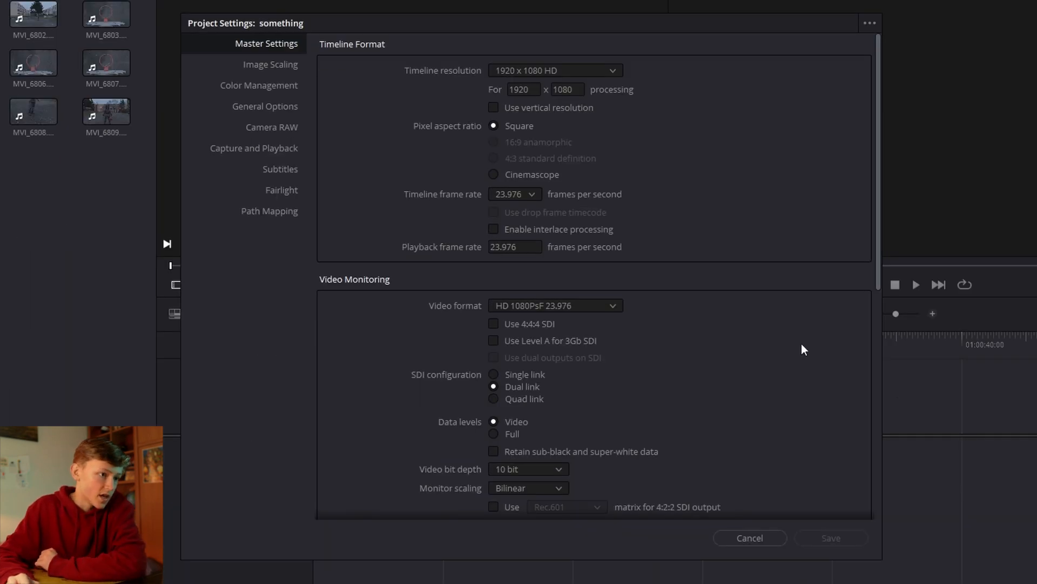
{"action": "mouse_move", "coordinate": [436, 301]}
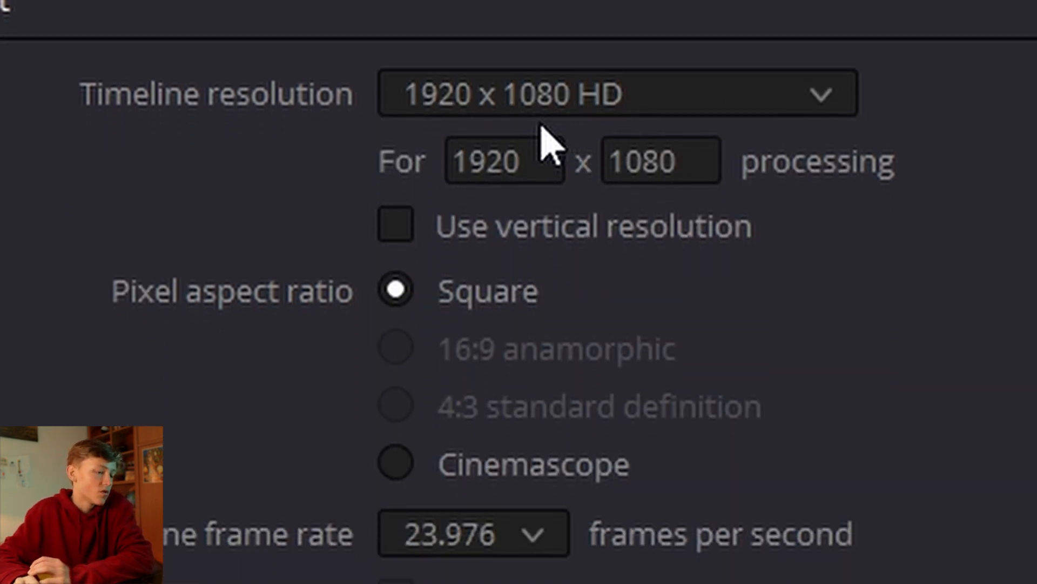
{"action": "scroll", "scroll_direction": "down", "scroll_amount": 3}
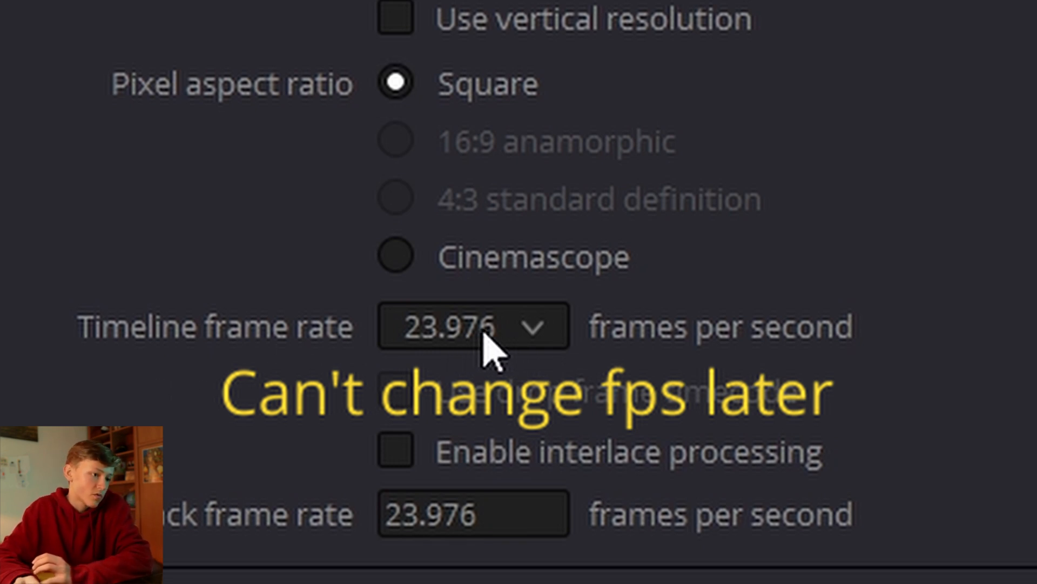
{"action": "left_click", "coordinate": [473, 326]}
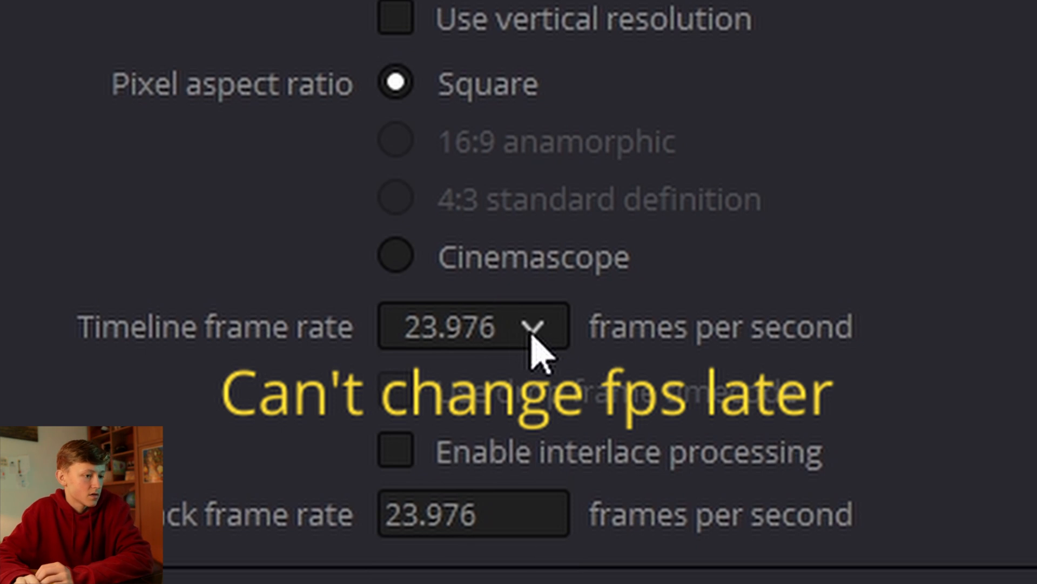
{"action": "mouse_move", "coordinate": [520, 325]}
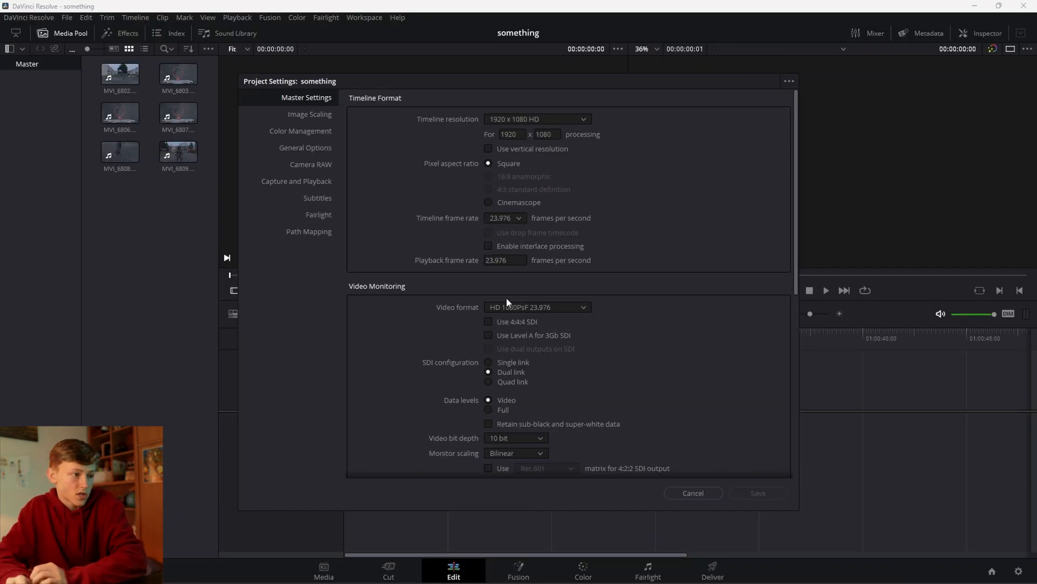
{"action": "mouse_move", "coordinate": [743, 177]}
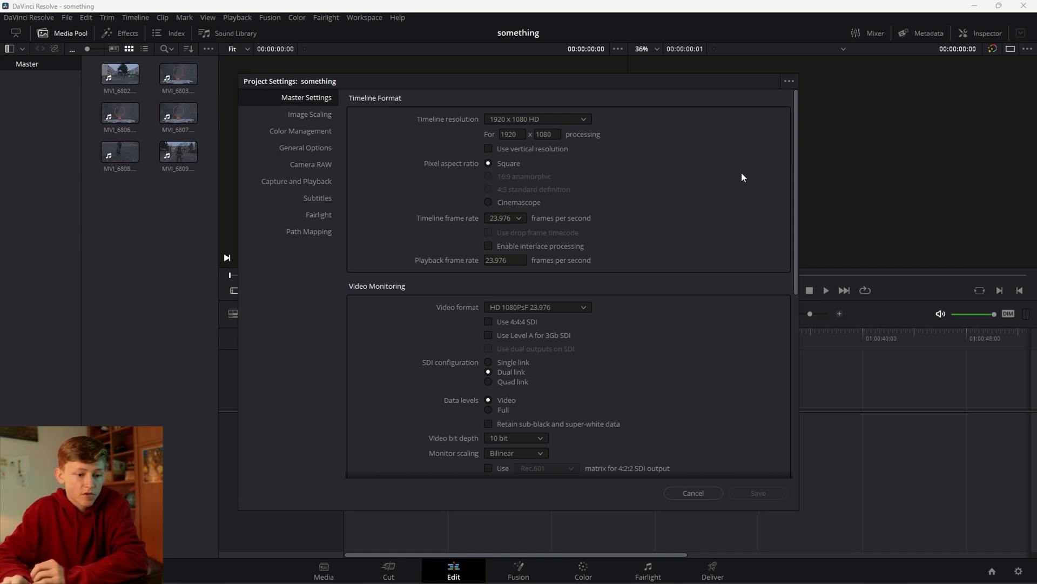
{"action": "mouse_move", "coordinate": [697, 477]}
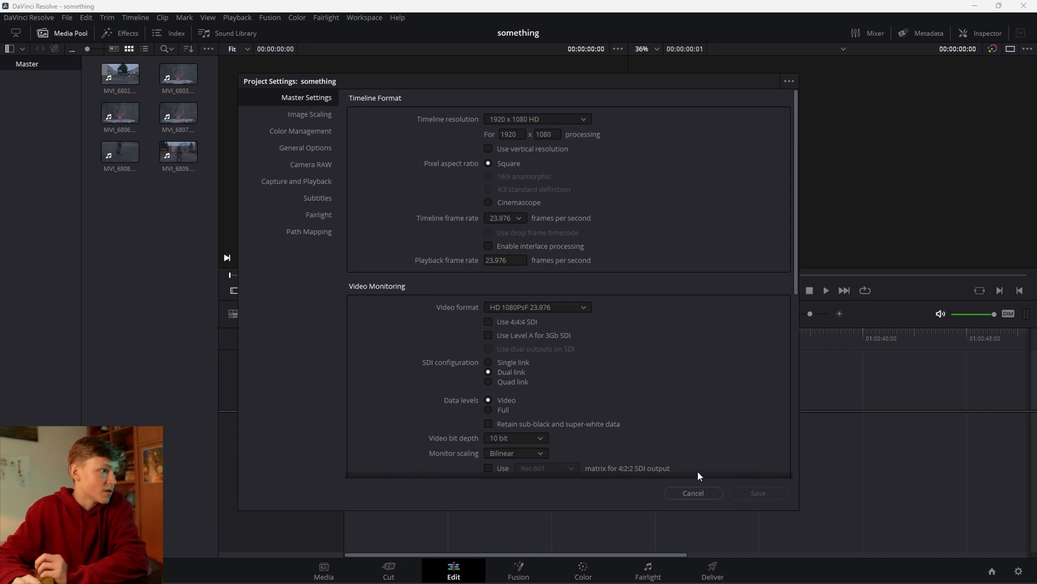
Close Project Settings, scrub through the clip sequence and switch to a single viewer layout.
{"action": "left_click", "coordinate": [691, 493]}
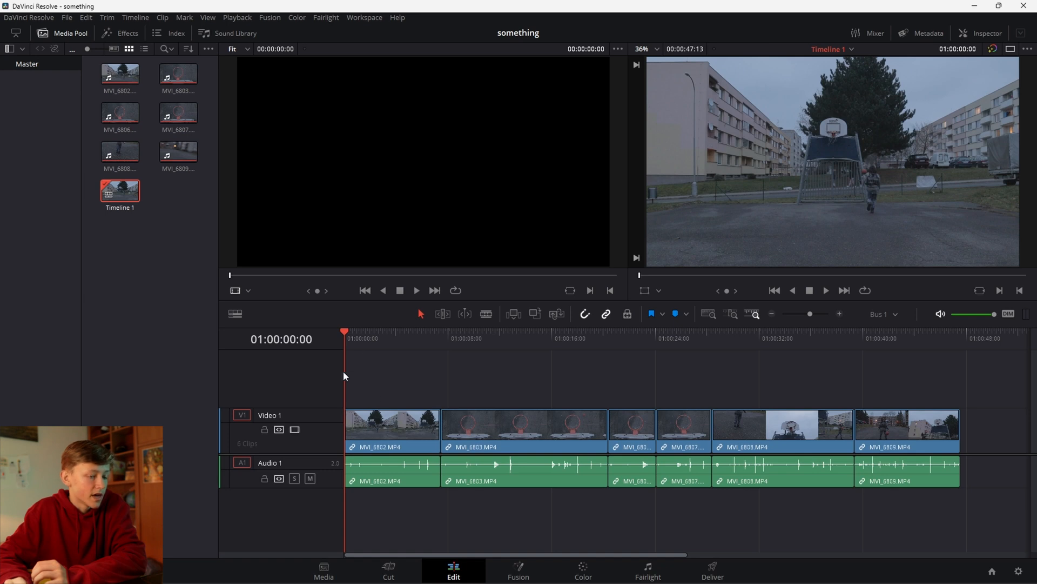
{"action": "left_click", "coordinate": [593, 338]}
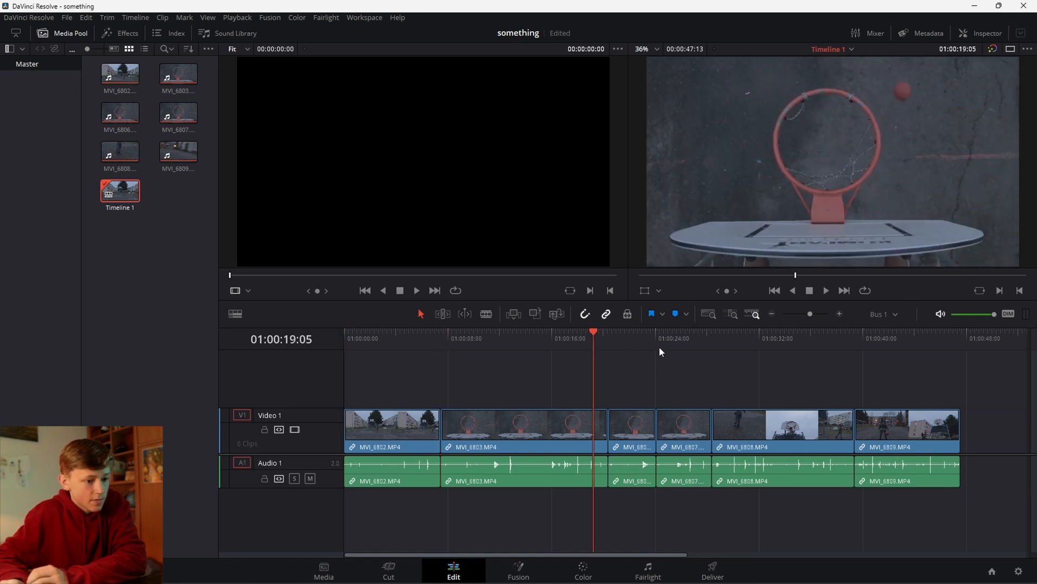
{"action": "left_click", "coordinate": [845, 331]}
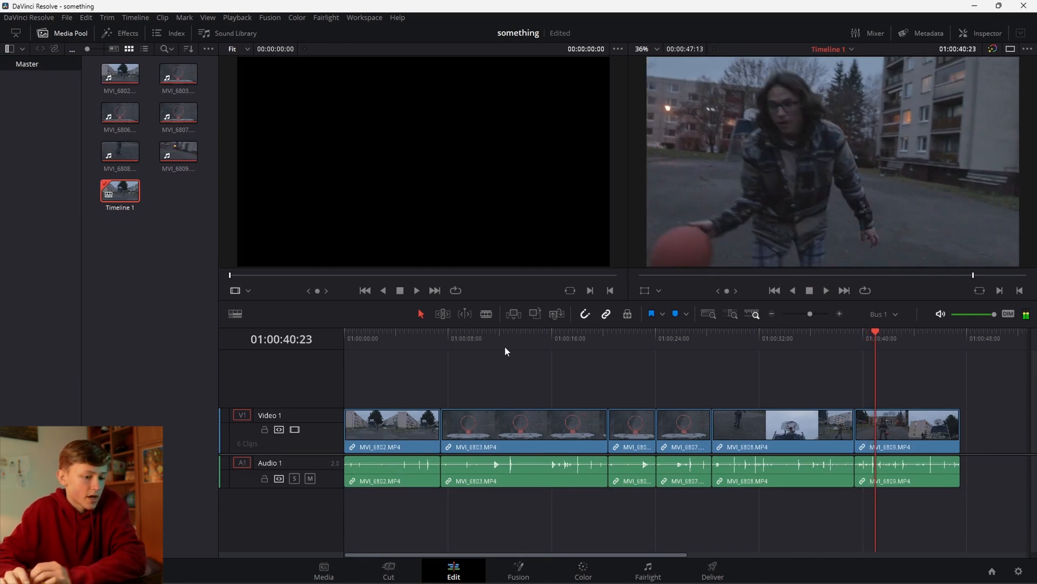
{"action": "left_click", "coordinate": [428, 338]}
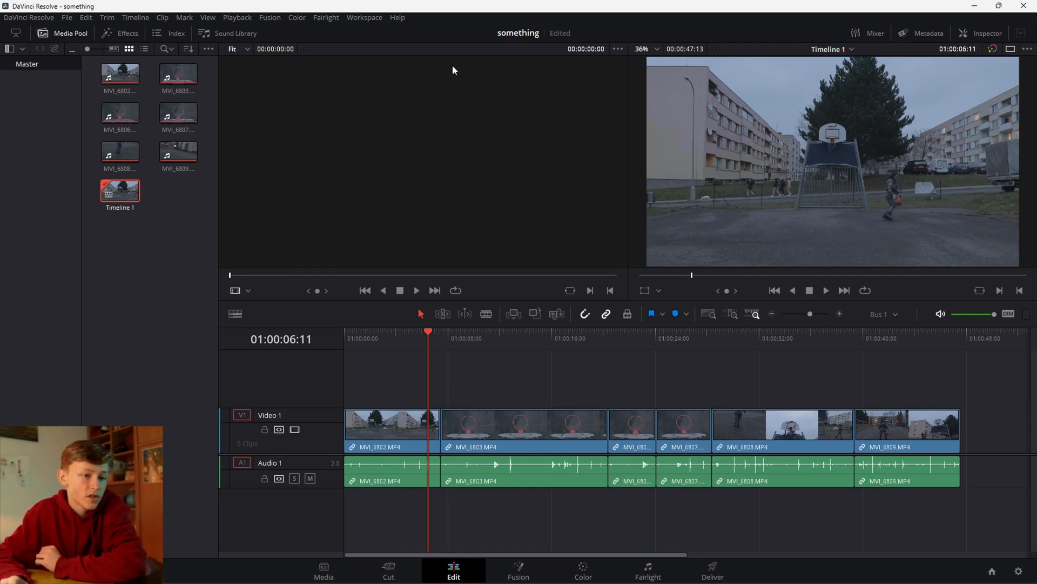
{"action": "left_click", "coordinate": [177, 113]}
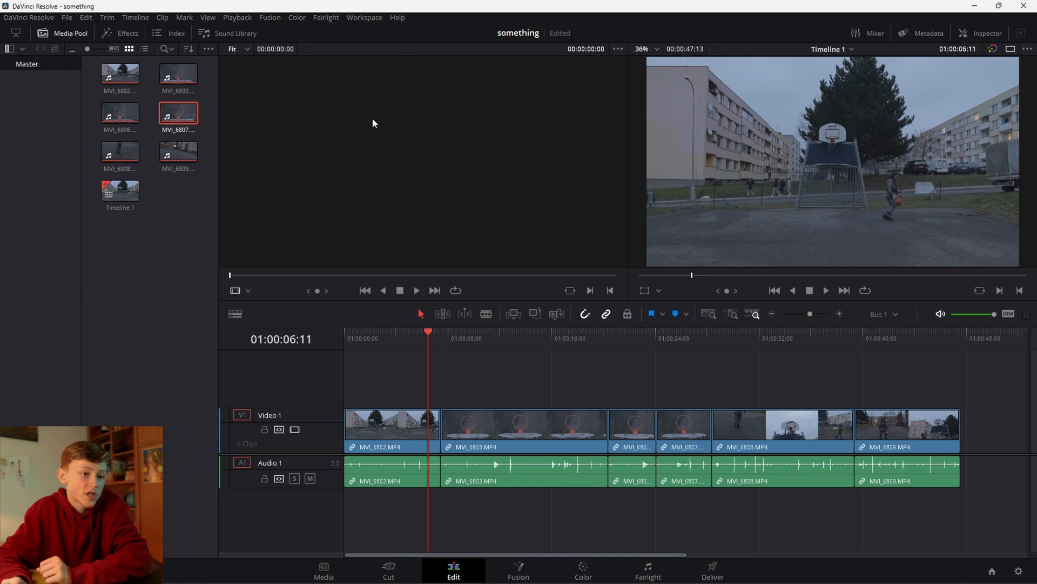
{"action": "mouse_move", "coordinate": [895, 107]}
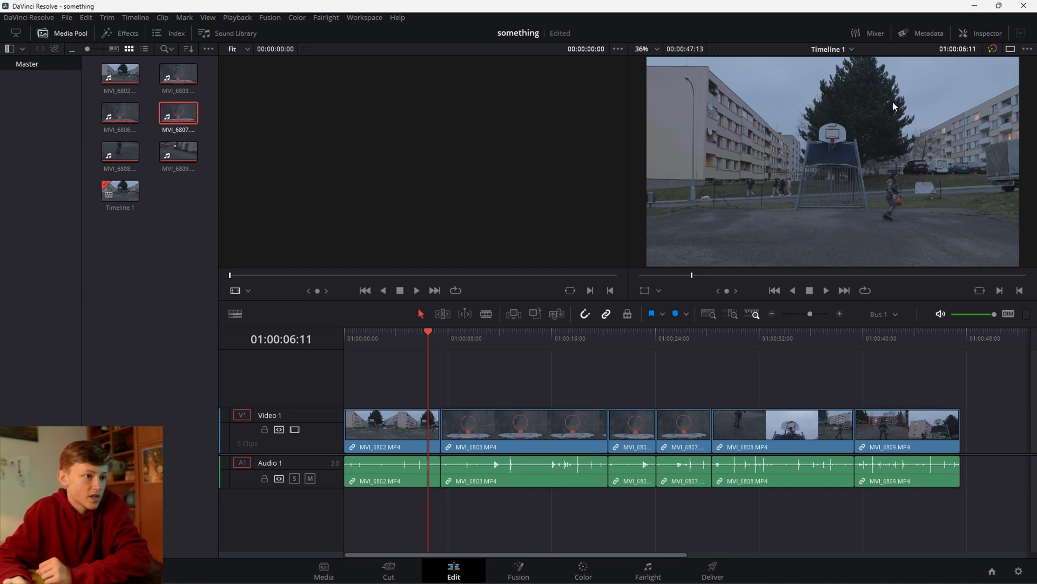
{"action": "left_click", "coordinate": [1011, 49]}
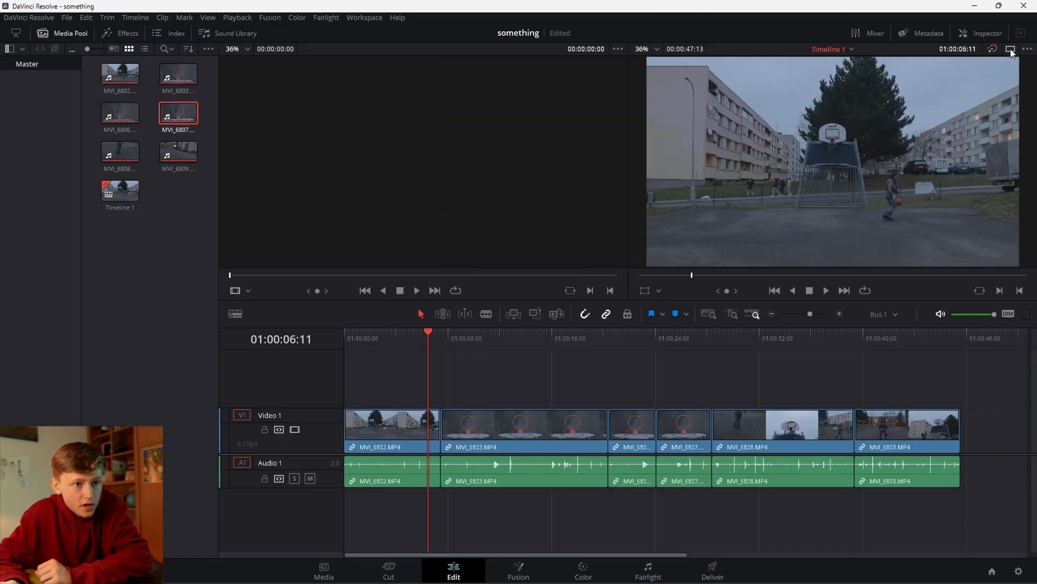
{"action": "left_click", "coordinate": [1011, 33]}
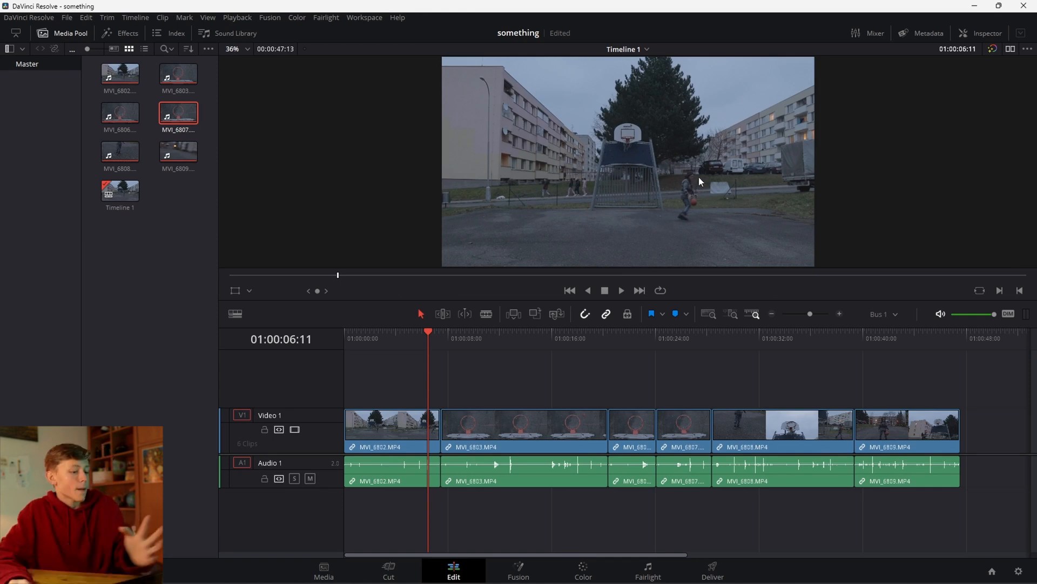
{"action": "mouse_move", "coordinate": [637, 327]}
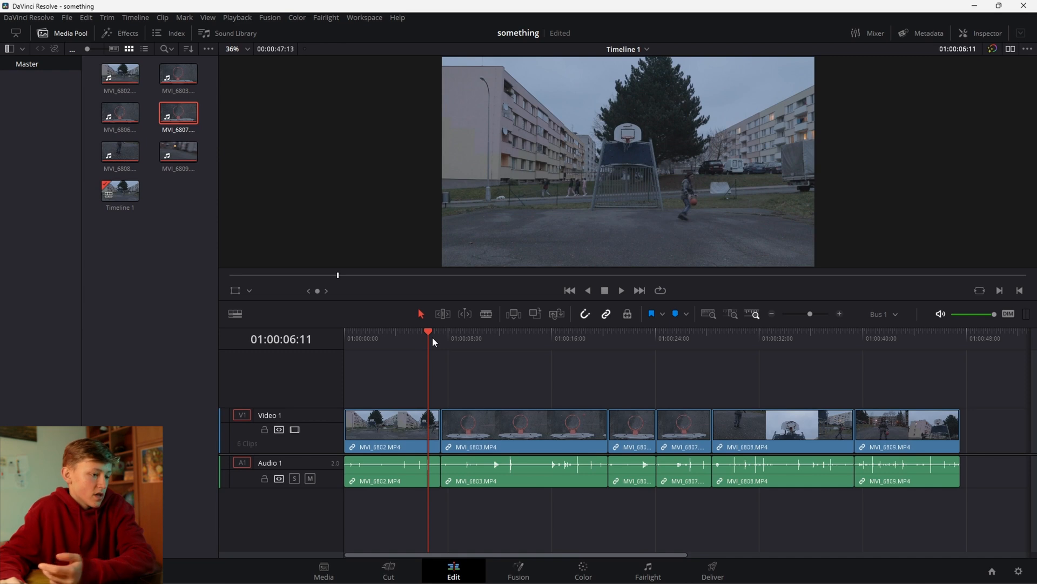
Cut the opening shot at about 2:19, ripple delete its tail and play back the result.
{"action": "left_click", "coordinate": [621, 289]}
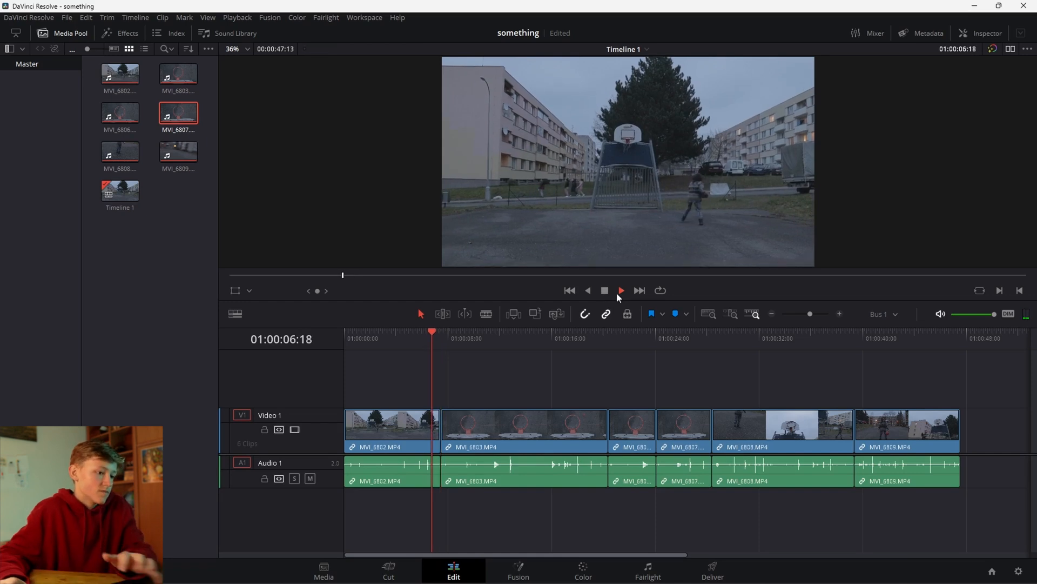
{"action": "left_click", "coordinate": [570, 290]}
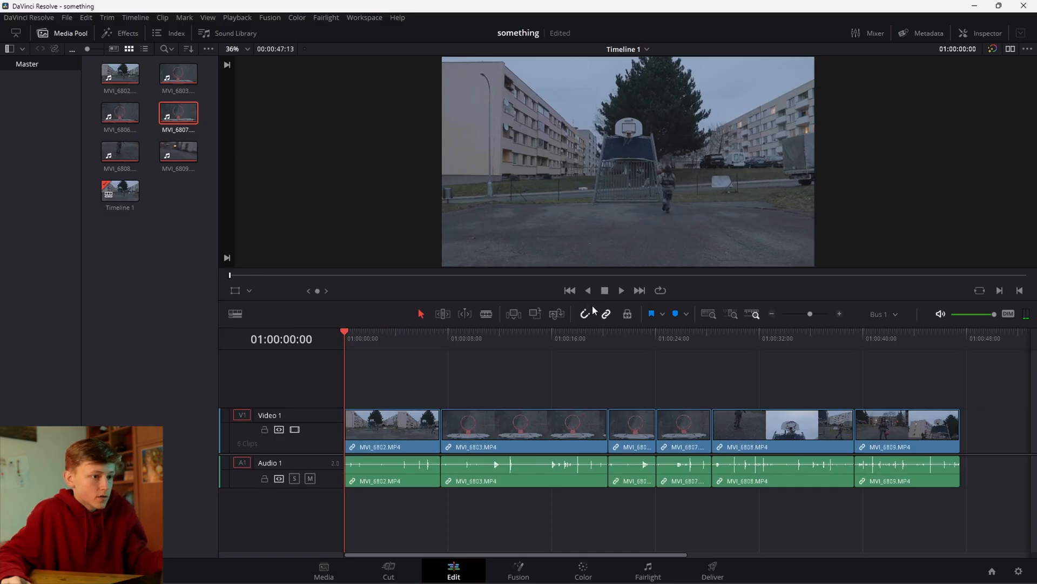
{"action": "left_click", "coordinate": [620, 289]}
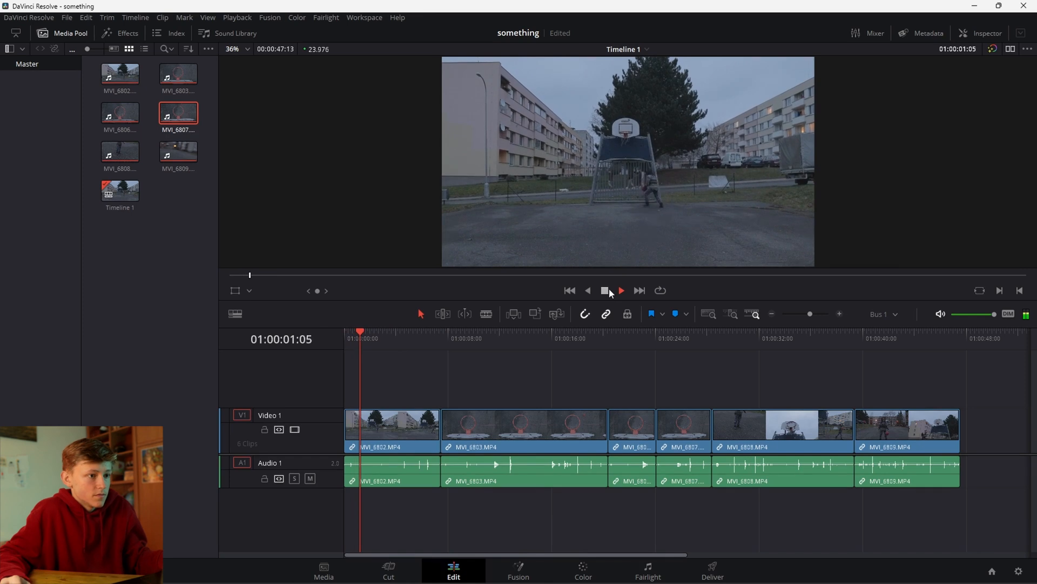
{"action": "left_click", "coordinate": [620, 289]}
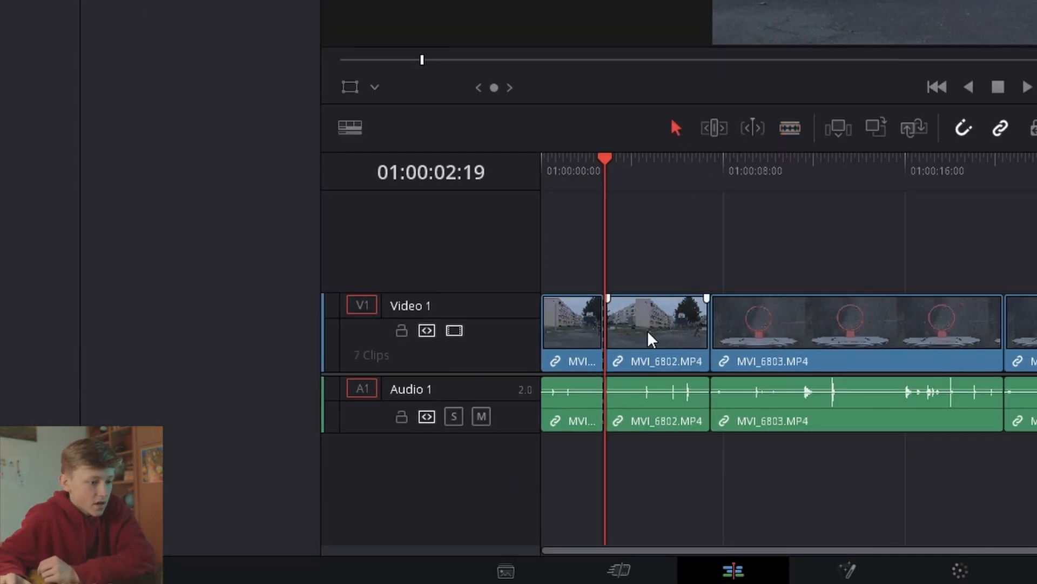
{"action": "left_click", "coordinate": [655, 324]}
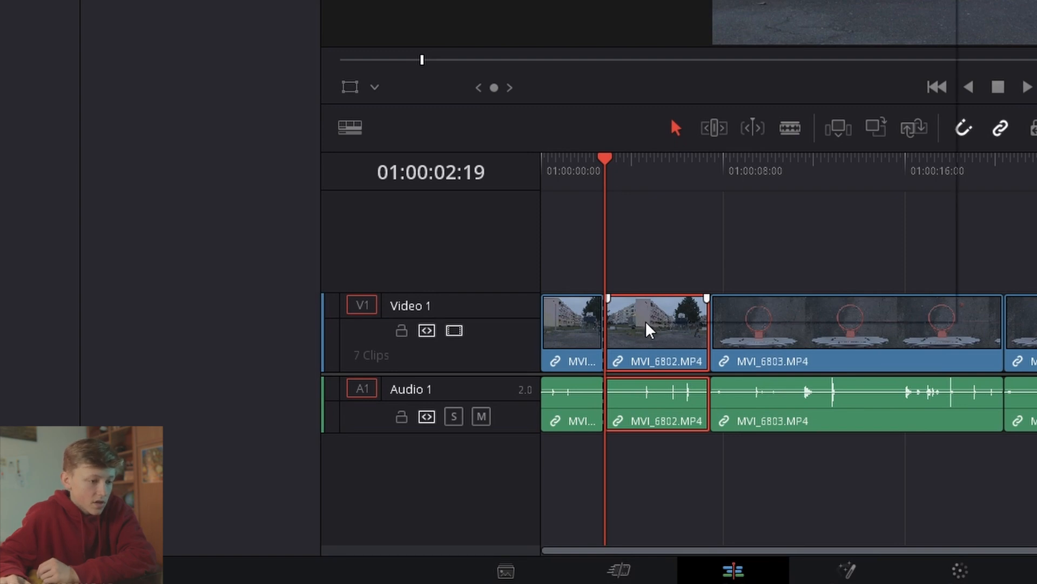
{"action": "right_click", "coordinate": [655, 324]}
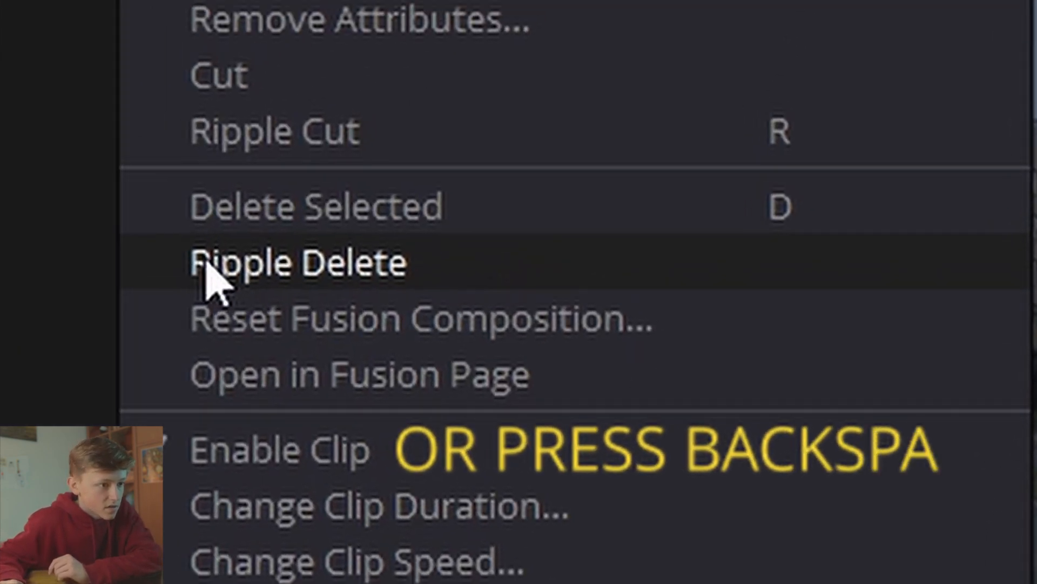
{"action": "left_click", "coordinate": [299, 262]}
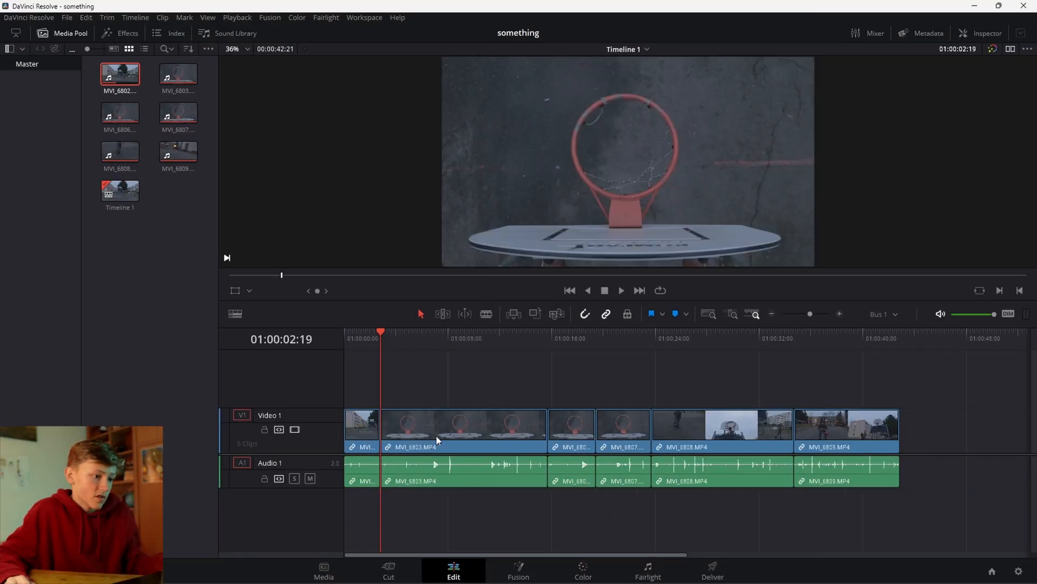
{"action": "left_click", "coordinate": [621, 290]}
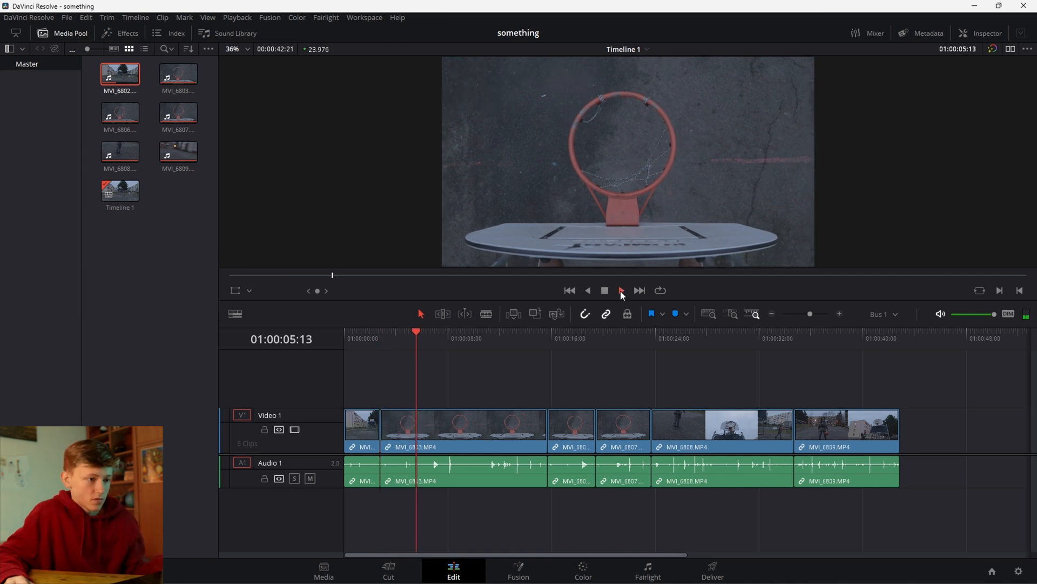
{"action": "left_click", "coordinate": [620, 291]}
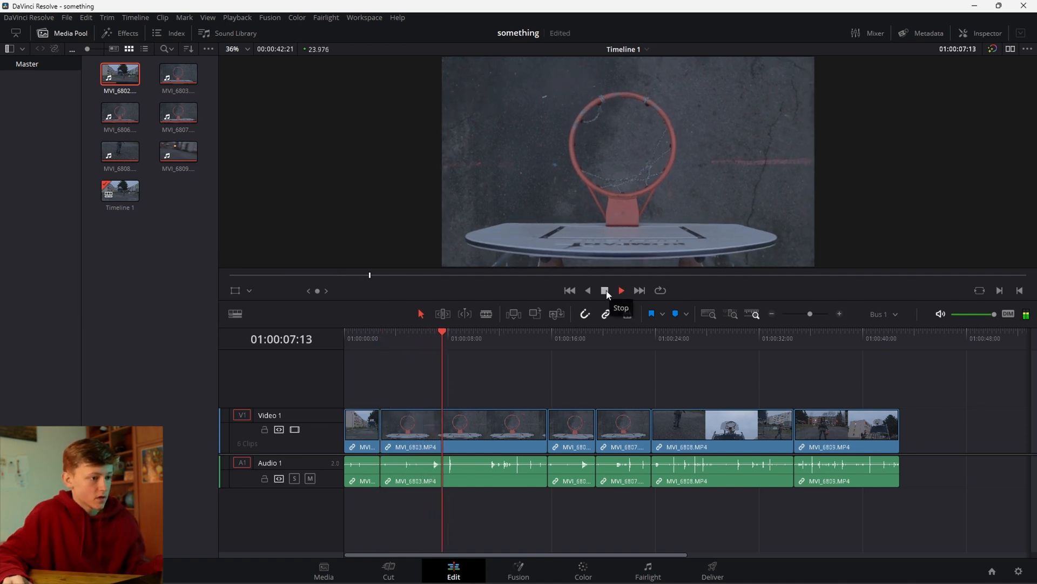
{"action": "left_click", "coordinate": [620, 289]}
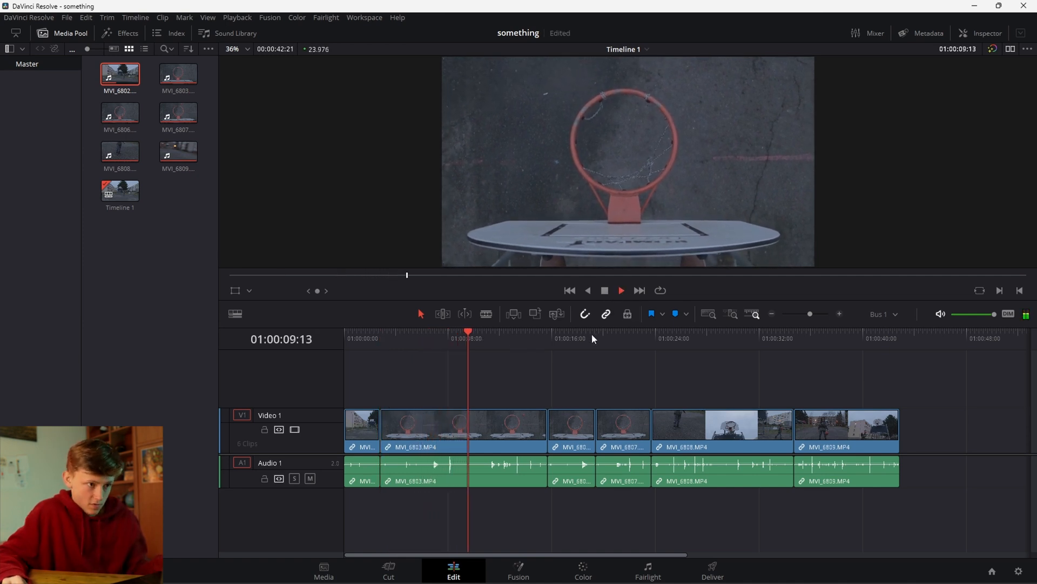
{"action": "left_click", "coordinate": [487, 331]}
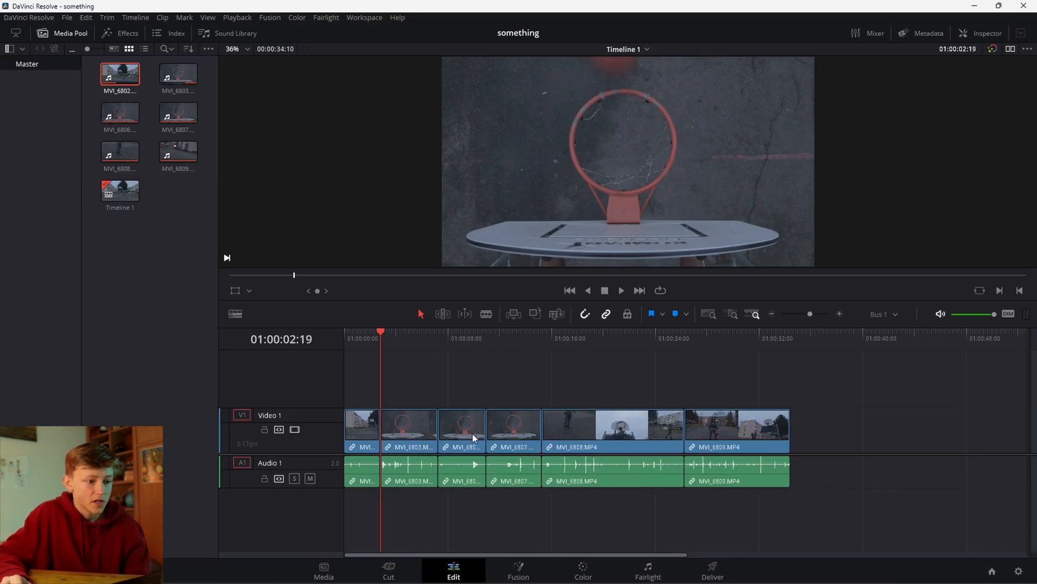
Ripple delete the hoop shot's tail after 4:14 and the two clips that follow it.
{"action": "left_click", "coordinate": [380, 338]}
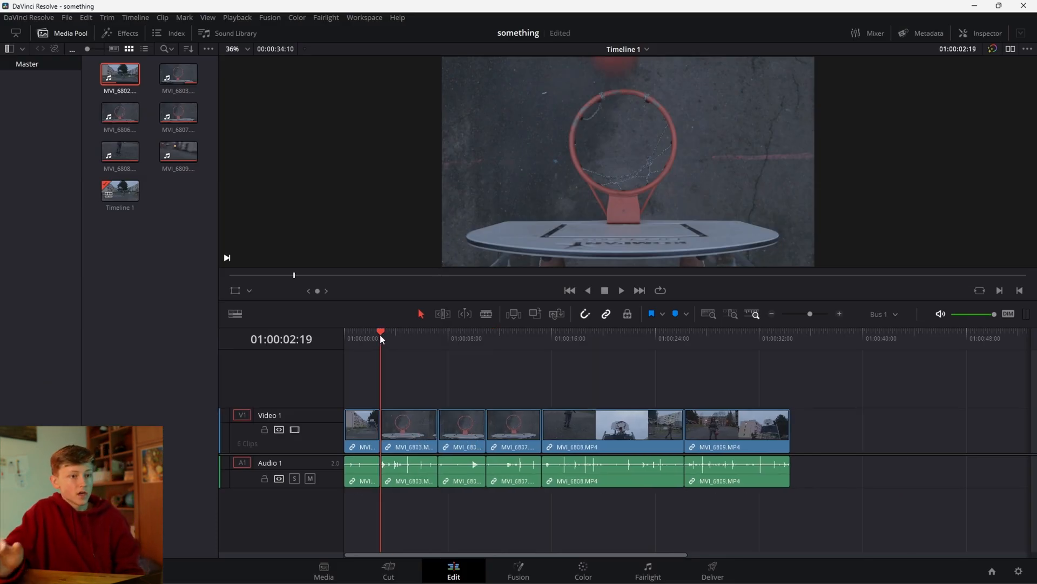
{"action": "right_click", "coordinate": [421, 427]}
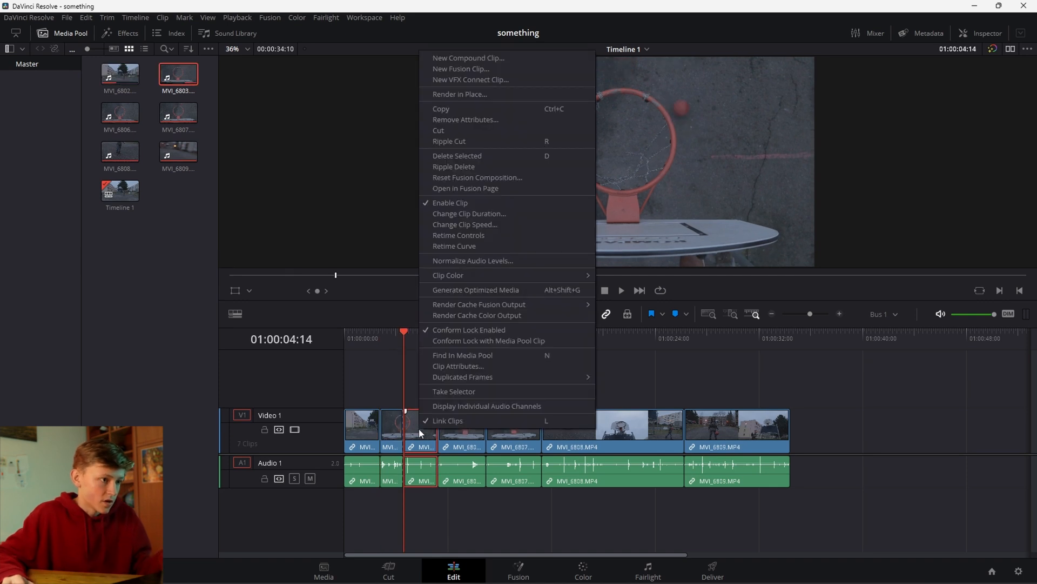
{"action": "left_click", "coordinate": [453, 167]}
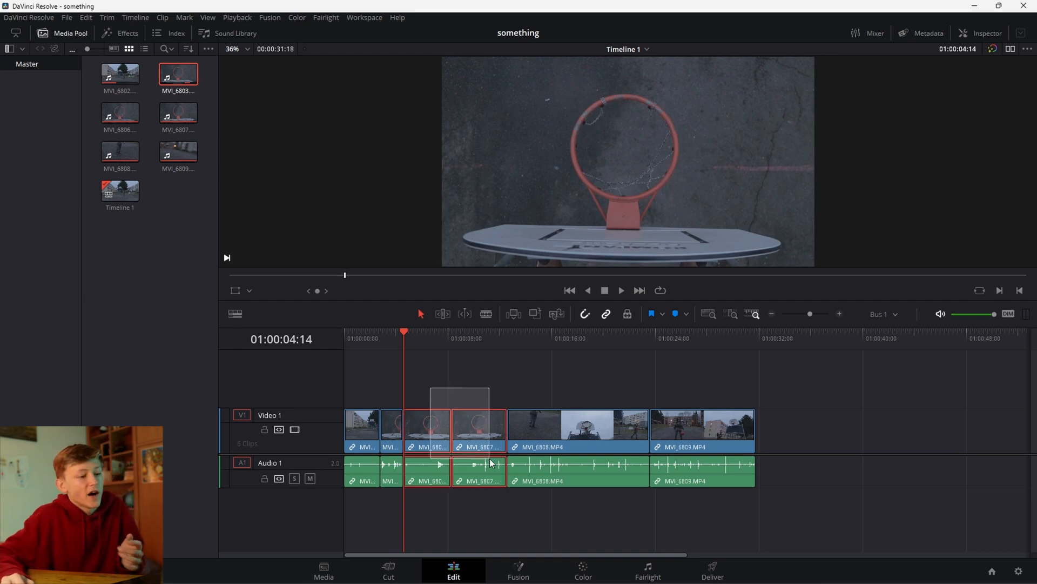
{"action": "right_click", "coordinate": [479, 430]}
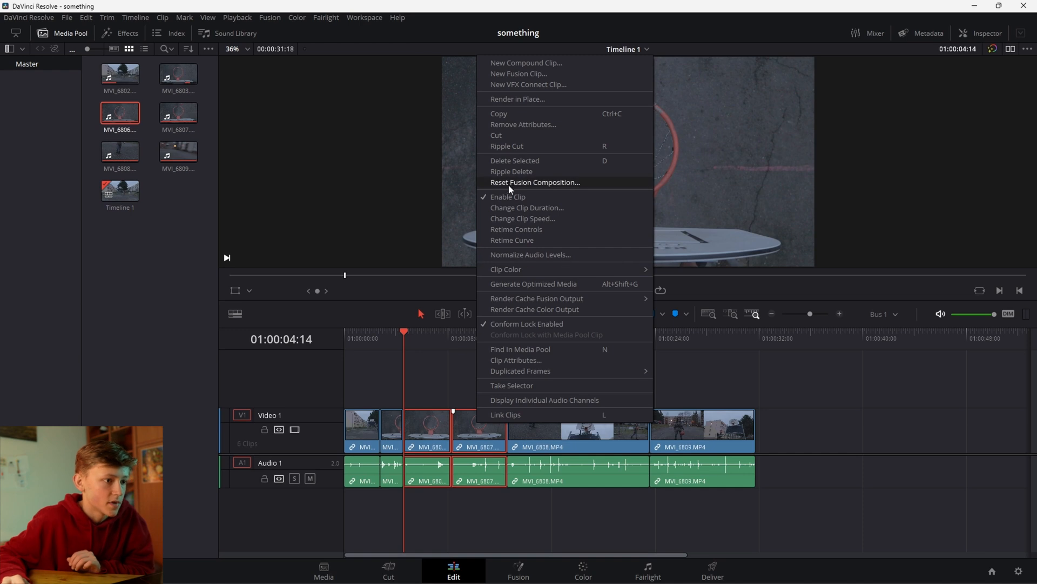
{"action": "left_click", "coordinate": [515, 160]}
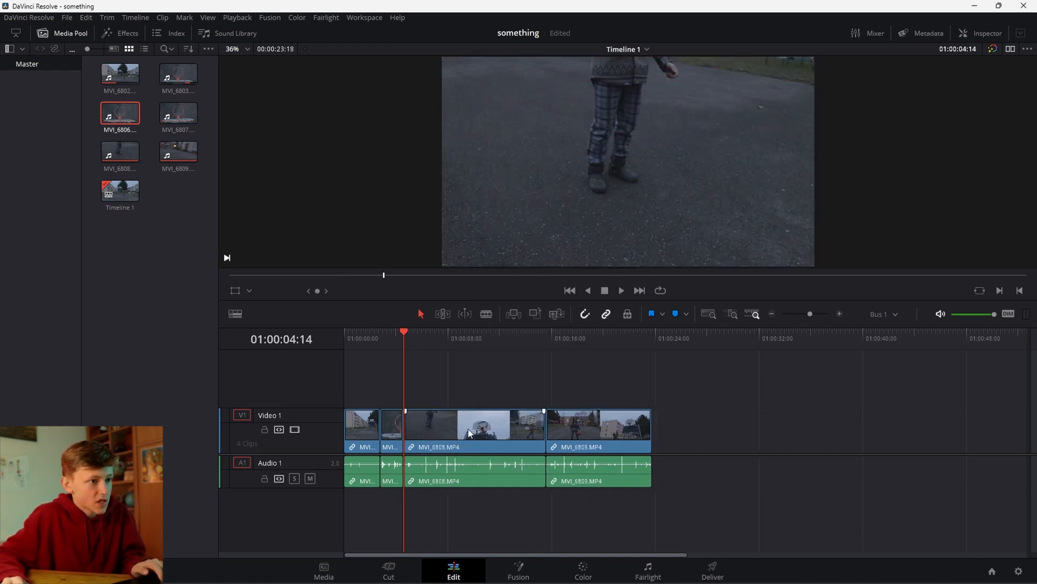
Play the shortened sequence, then undo the last two timeline edits with Ctrl+Z.
{"action": "left_click", "coordinate": [619, 290]}
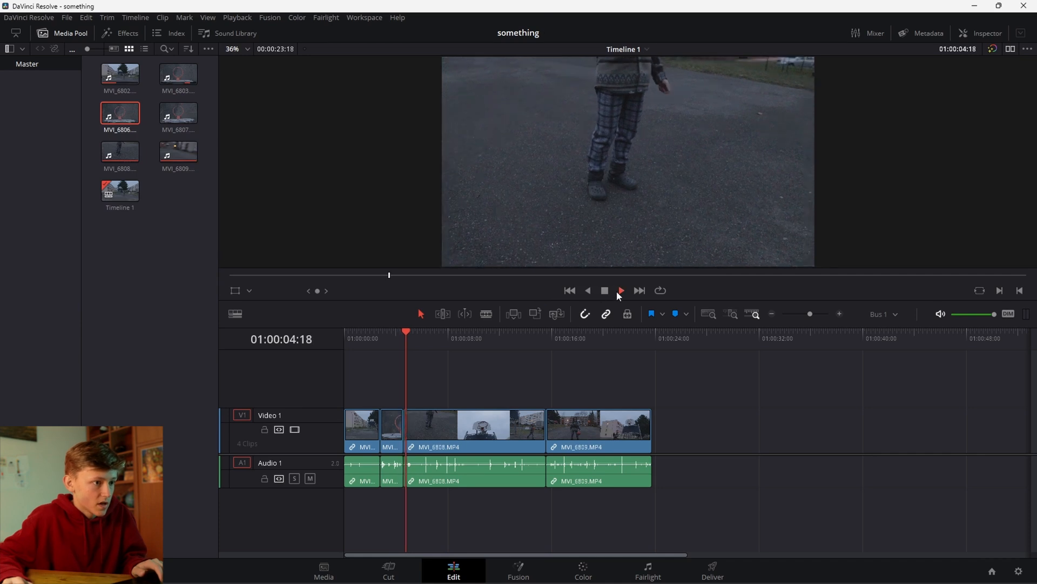
{"action": "left_click", "coordinate": [619, 290]}
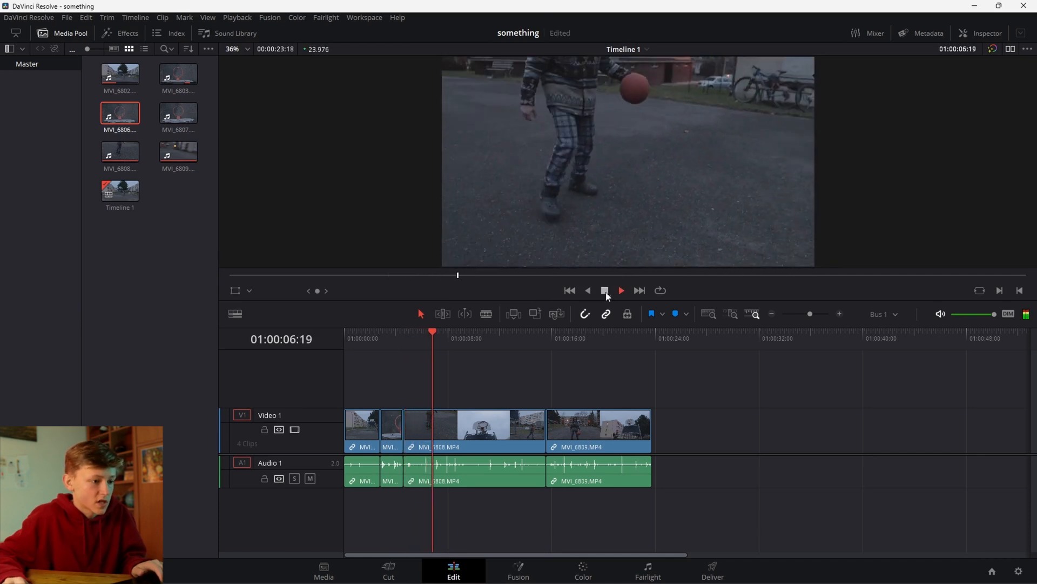
{"action": "left_click", "coordinate": [620, 291]}
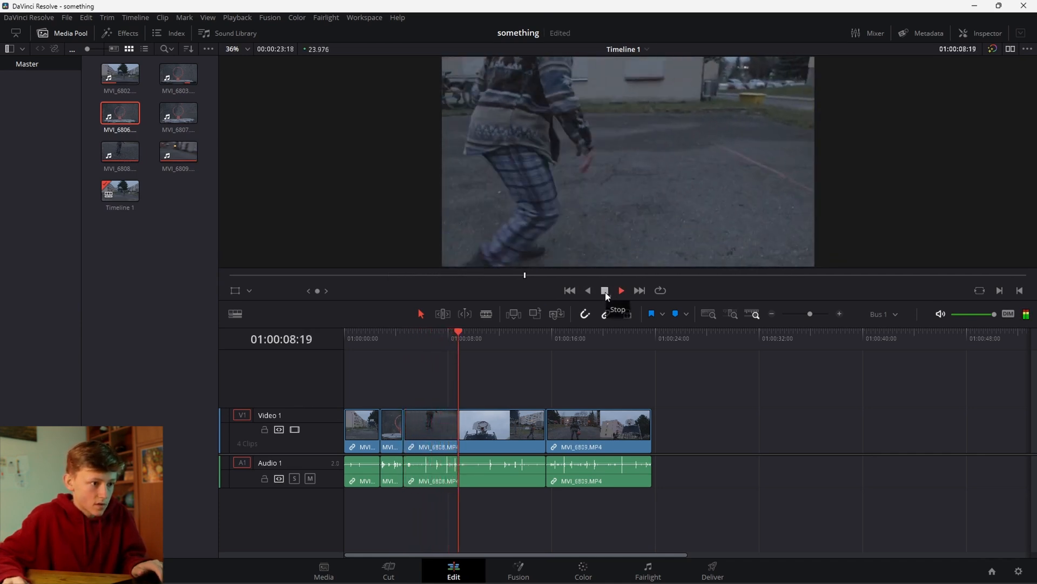
{"action": "left_click", "coordinate": [621, 289]}
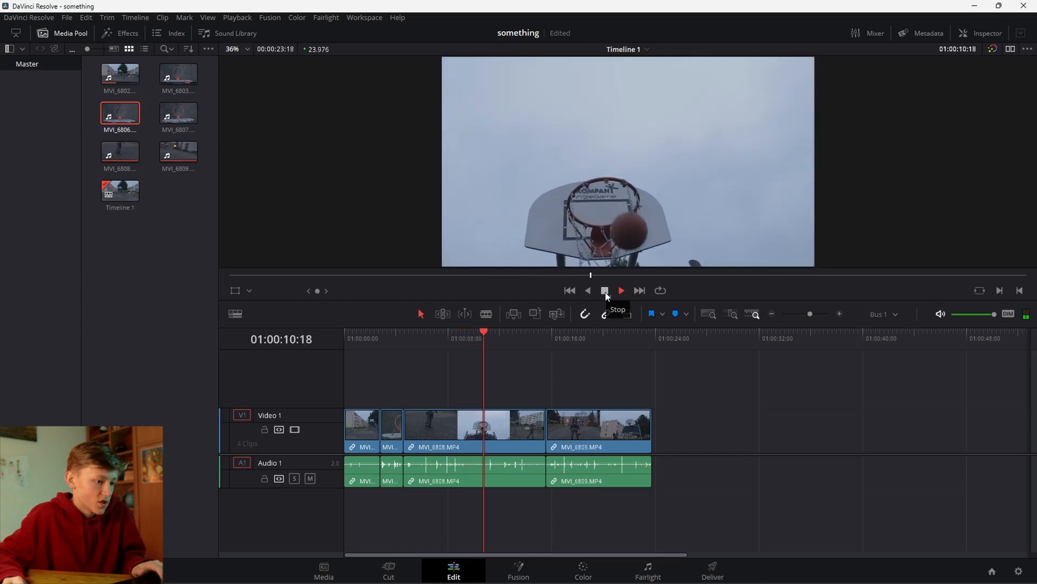
{"action": "left_click", "coordinate": [603, 290]}
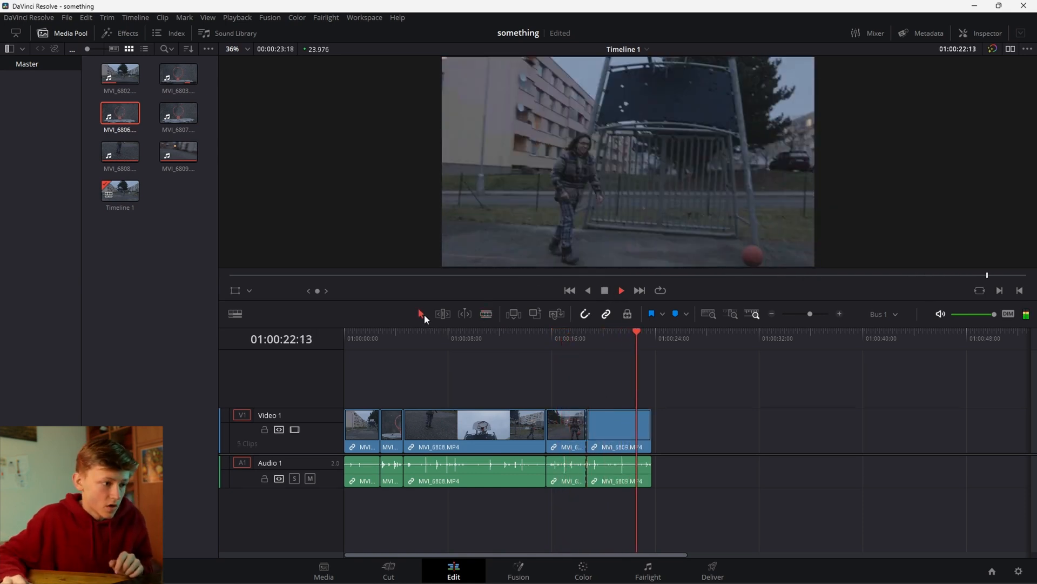
{"action": "left_click", "coordinate": [577, 338]}
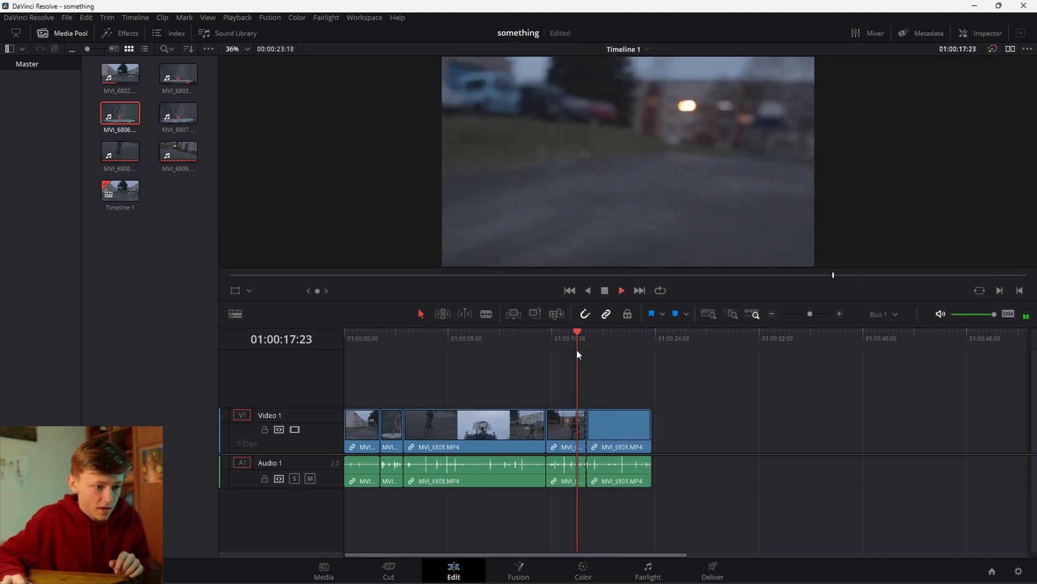
{"action": "key", "text": "ctrl+z"}
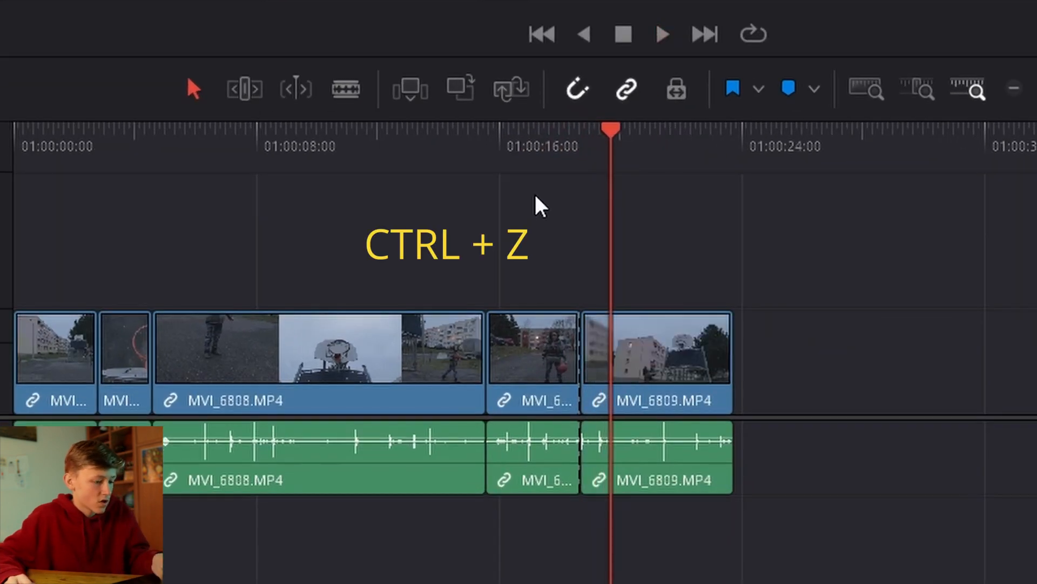
{"action": "key", "text": "ctrl+z"}
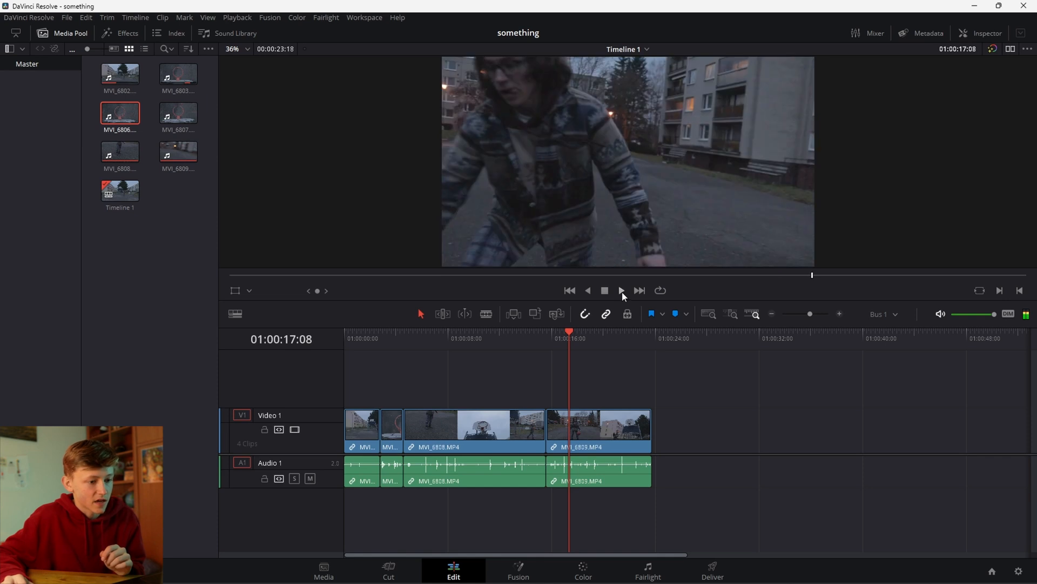
Ripple delete the long middle clip and delete the closing clip, leaving three short clips.
{"action": "left_click", "coordinate": [568, 424]}
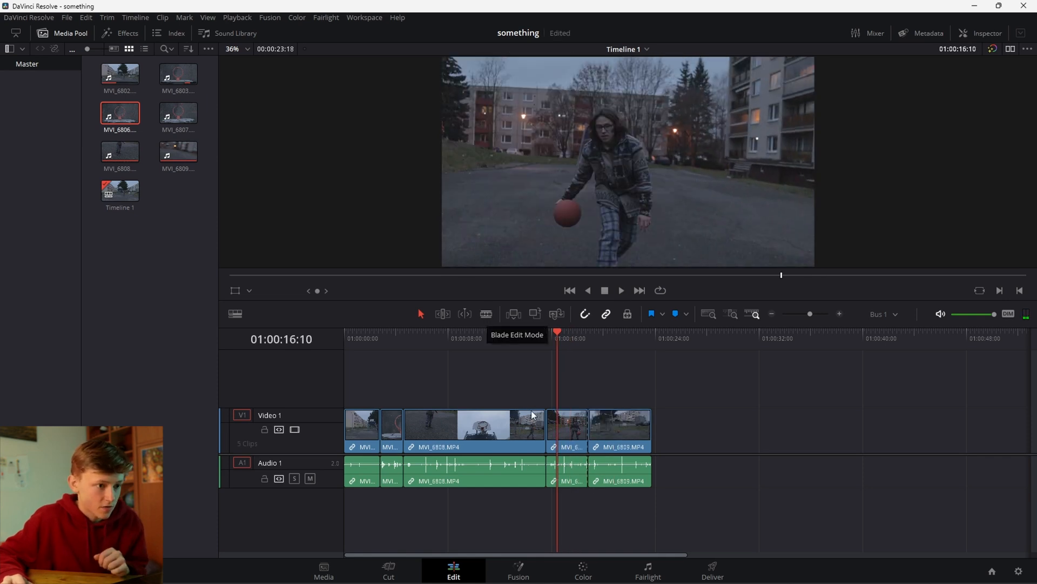
{"action": "right_click", "coordinate": [473, 423]}
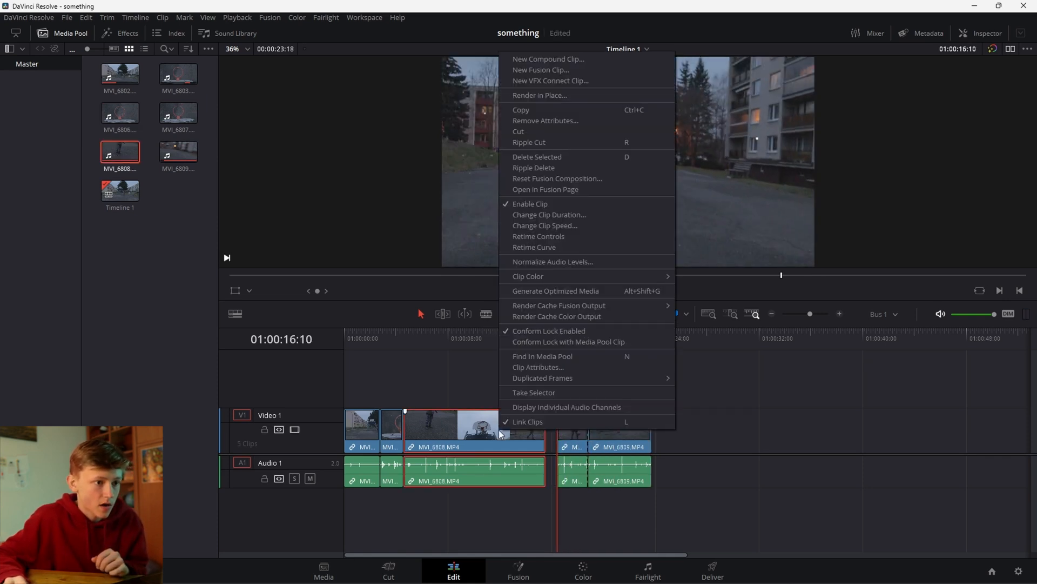
{"action": "left_click", "coordinate": [537, 157]}
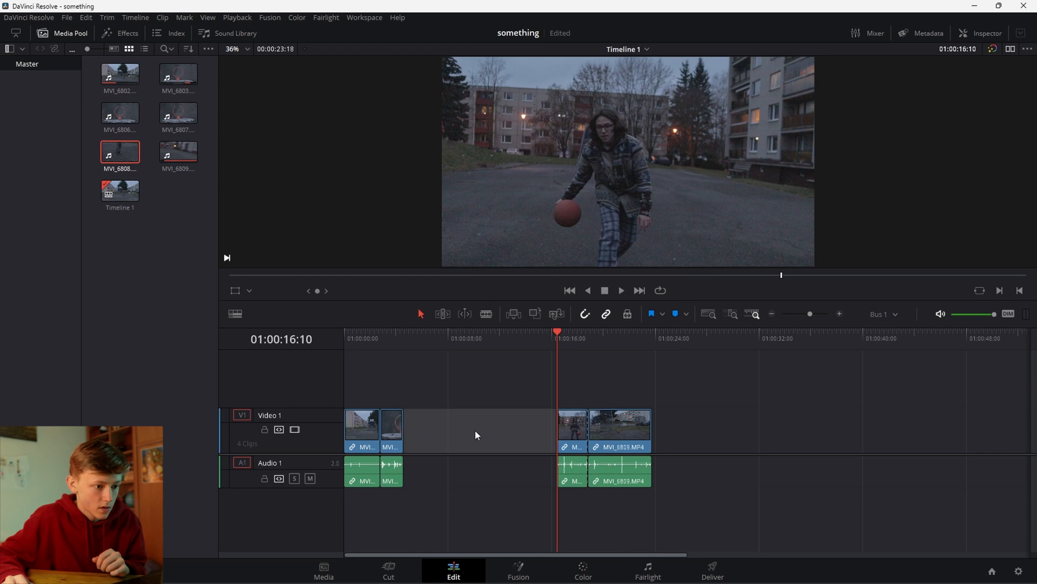
{"action": "right_click", "coordinate": [467, 430]}
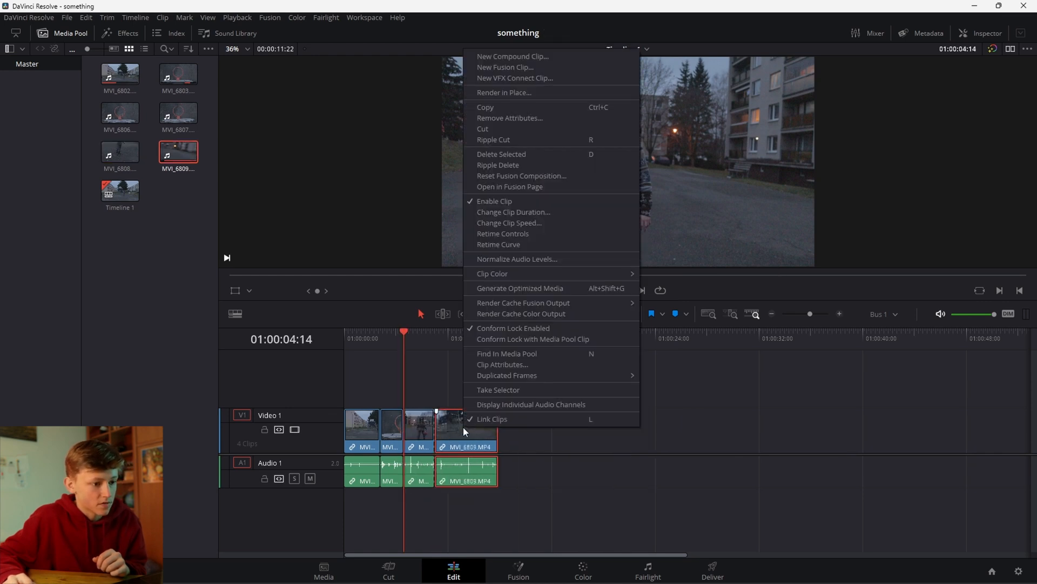
{"action": "left_click", "coordinate": [501, 154]}
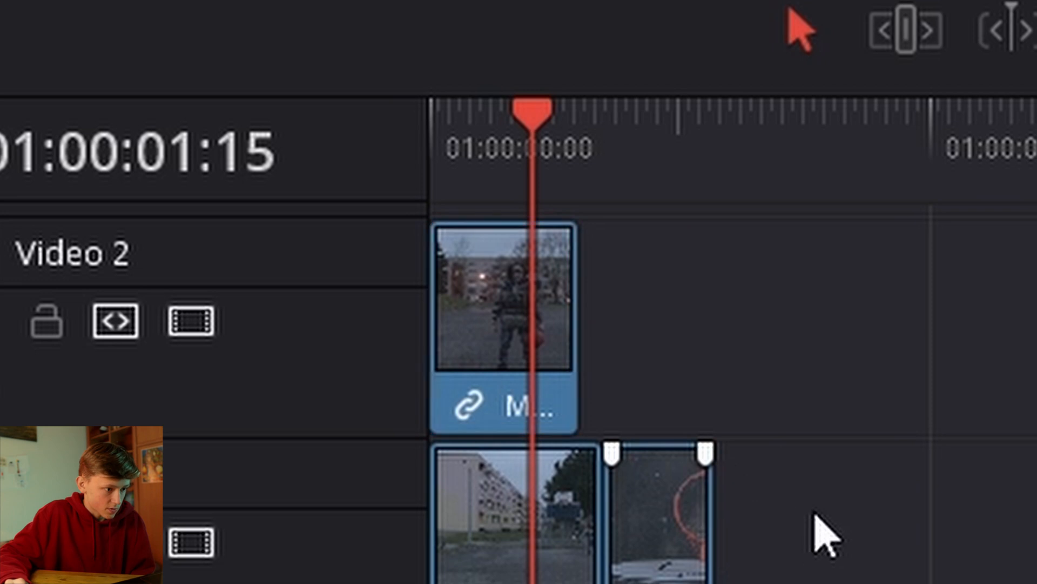
{"action": "left_click", "coordinate": [503, 305]}
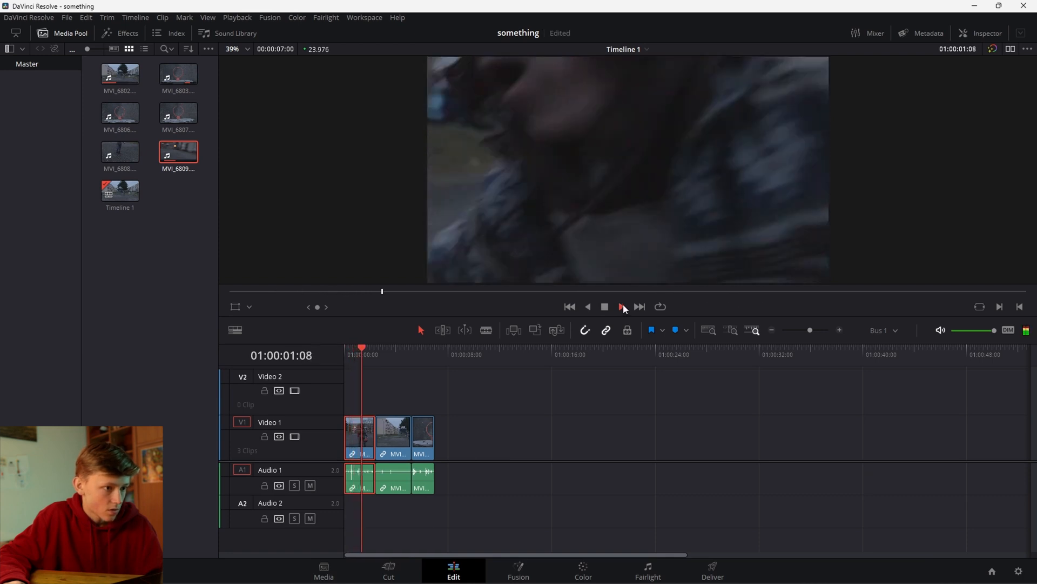
{"action": "left_click", "coordinate": [622, 306]}
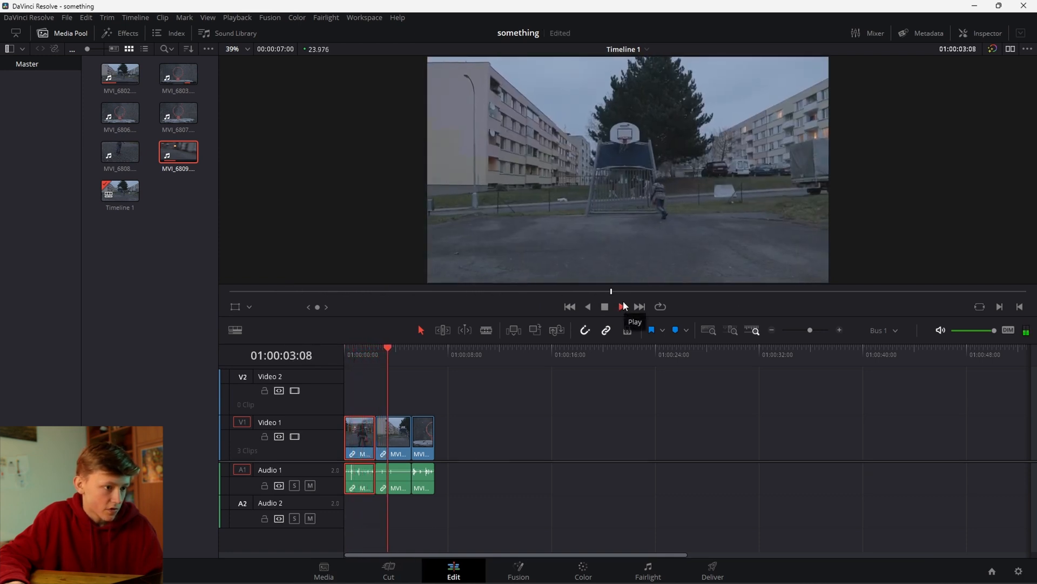
{"action": "left_click", "coordinate": [620, 306]}
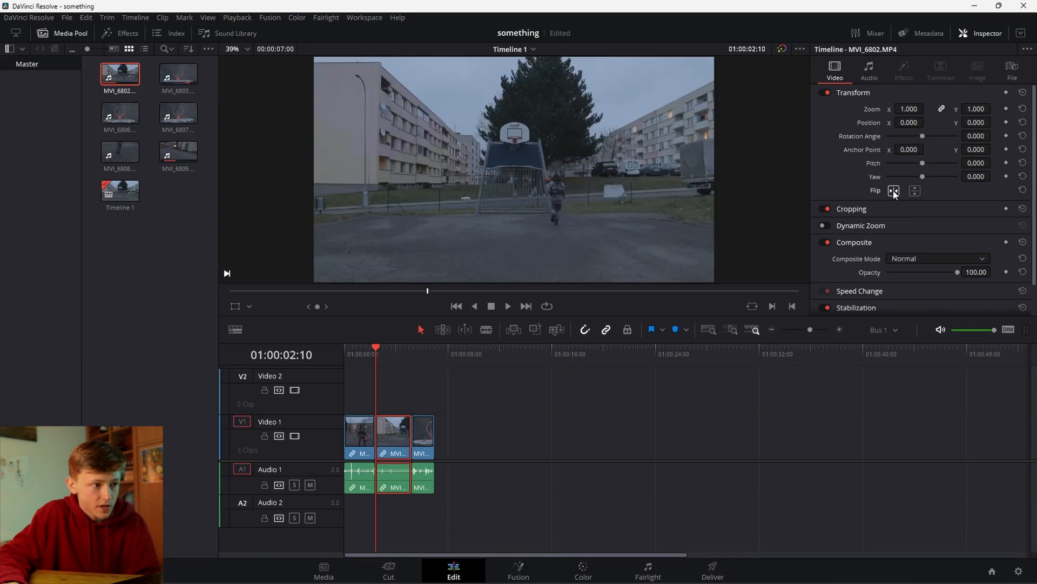
Flip the first court clip horizontally and reframe the hoop clip at Zoom 1.130, Position Y -61.
{"action": "left_click", "coordinate": [915, 190]}
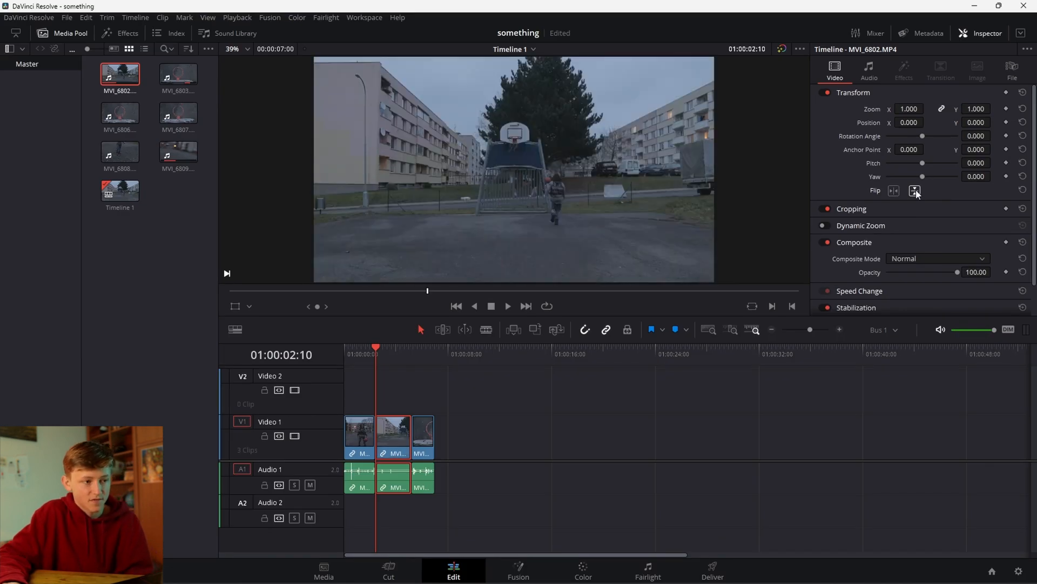
{"action": "left_click", "coordinate": [894, 190]}
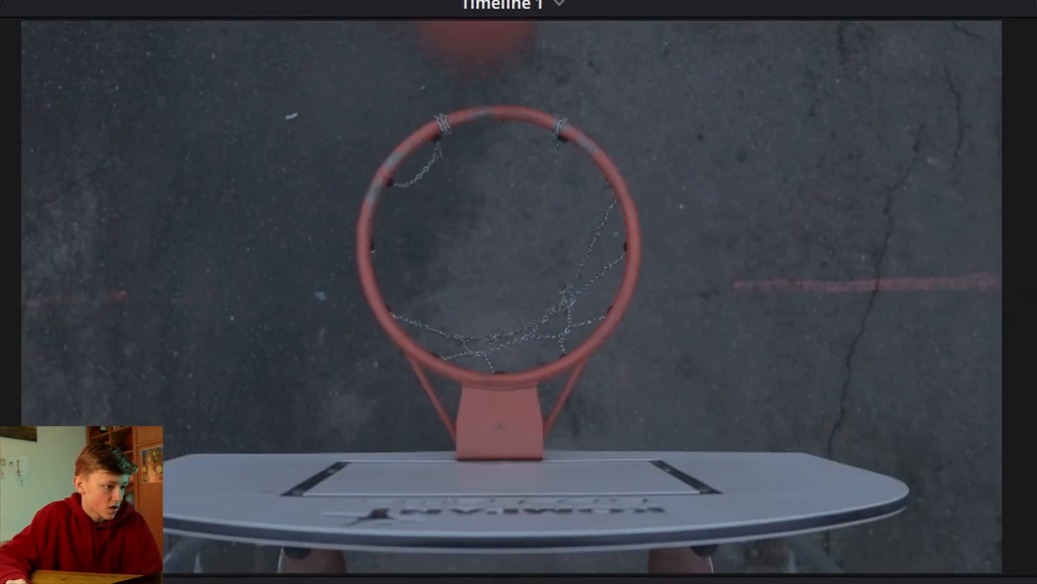
{"action": "left_click", "coordinate": [948, 34]}
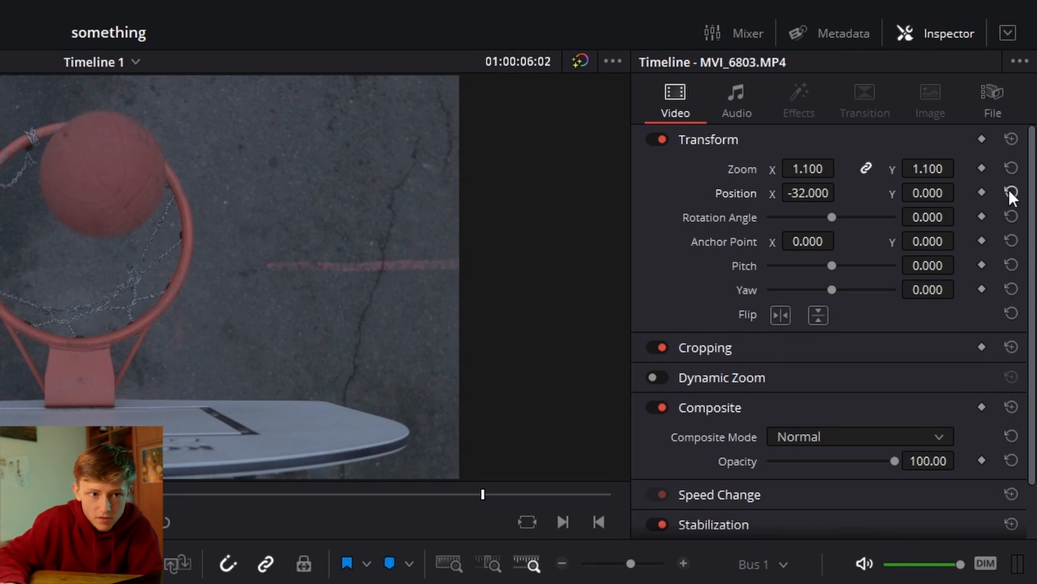
{"action": "left_click", "coordinate": [1010, 192]}
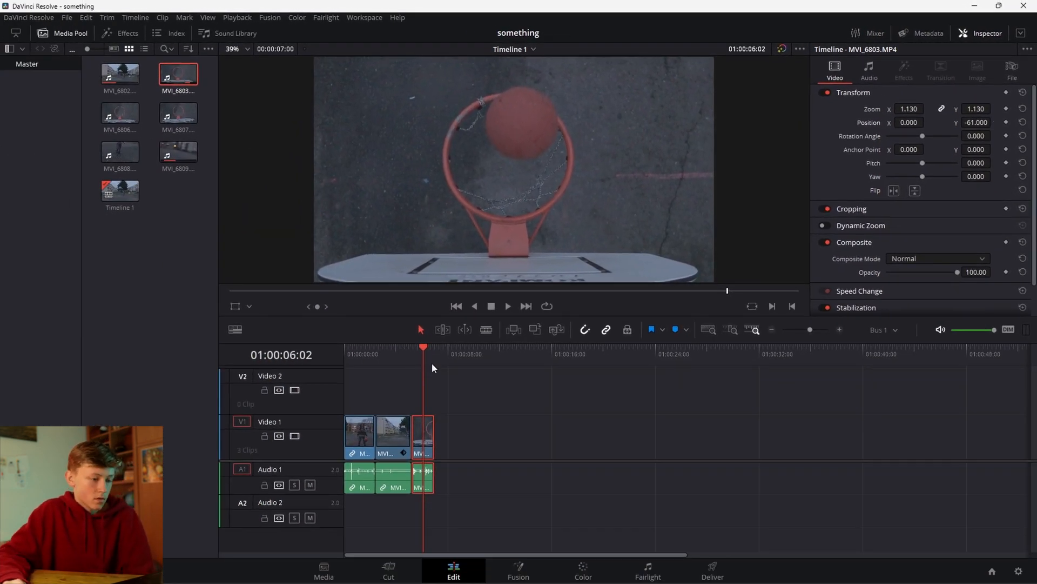
{"action": "left_click", "coordinate": [508, 306]}
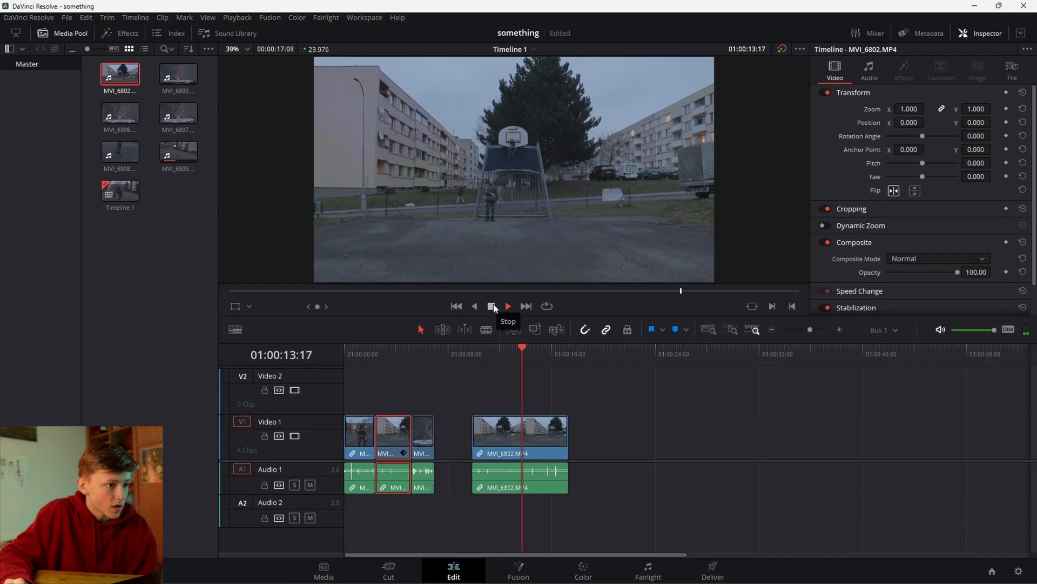
Ripple delete the gap before the added MVI_6802 clip so four clips run back to back.
{"action": "left_click", "coordinate": [491, 306]}
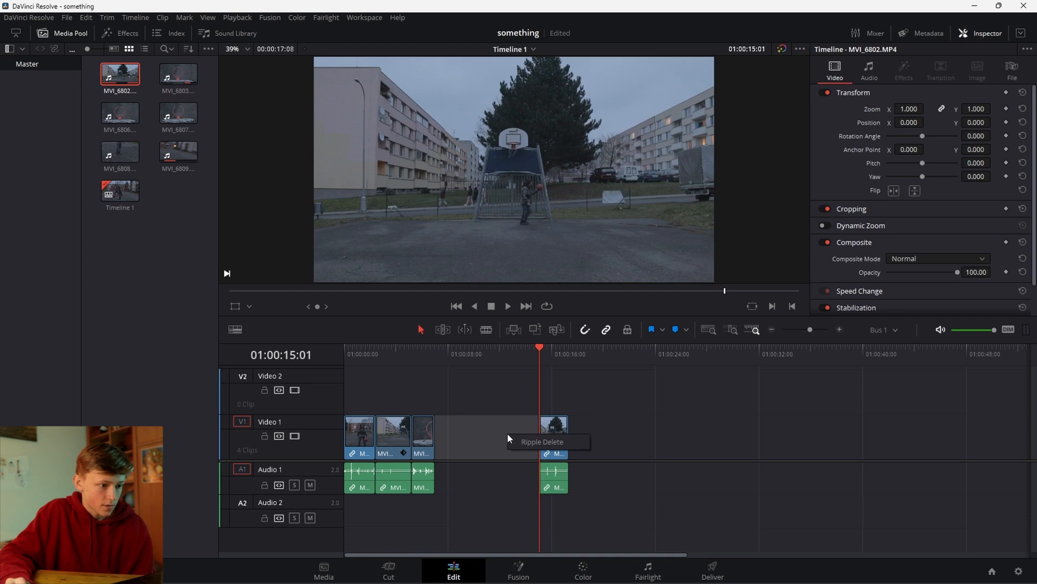
{"action": "left_click", "coordinate": [543, 441]}
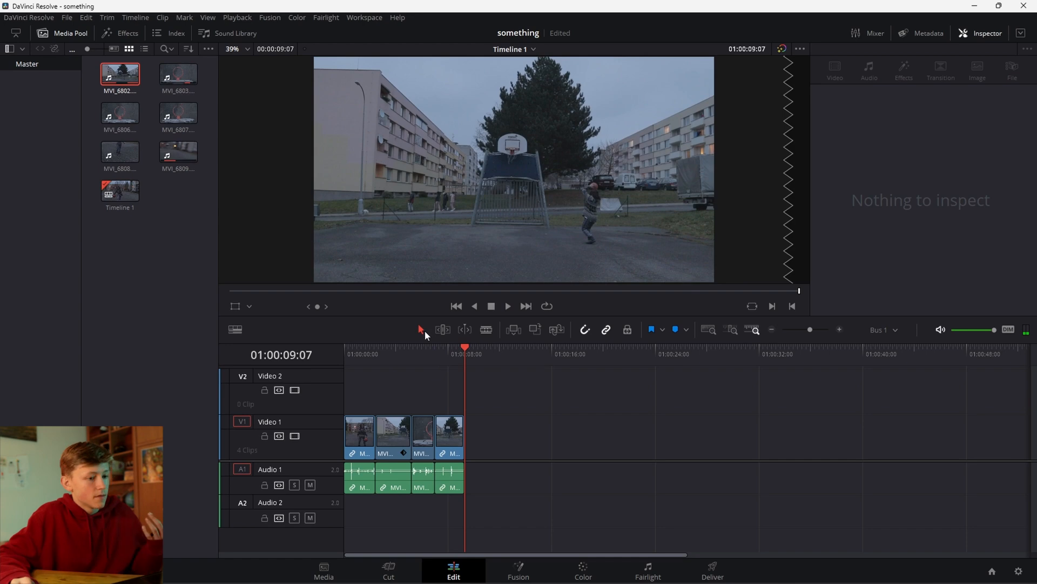
Fade the opening clip in from black and play from the start to check it.
{"action": "left_click", "coordinate": [449, 433]}
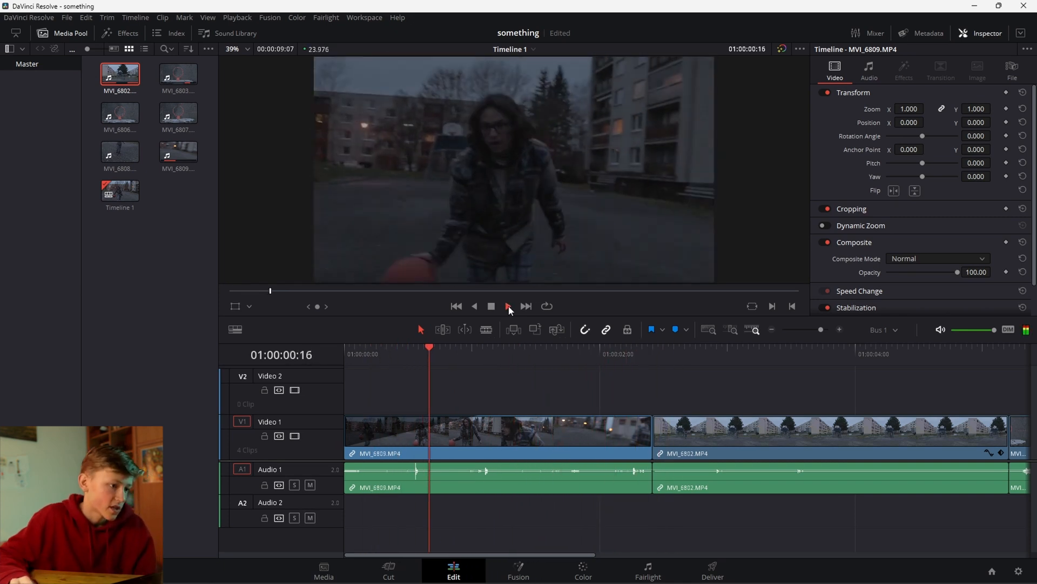
{"action": "left_click", "coordinate": [508, 306]}
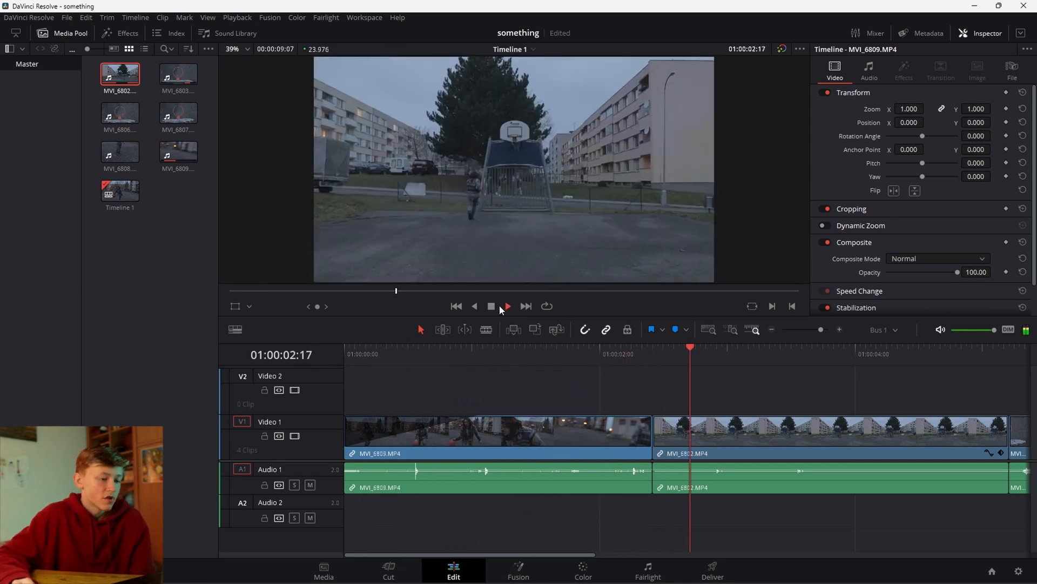
{"action": "left_click", "coordinate": [506, 306]}
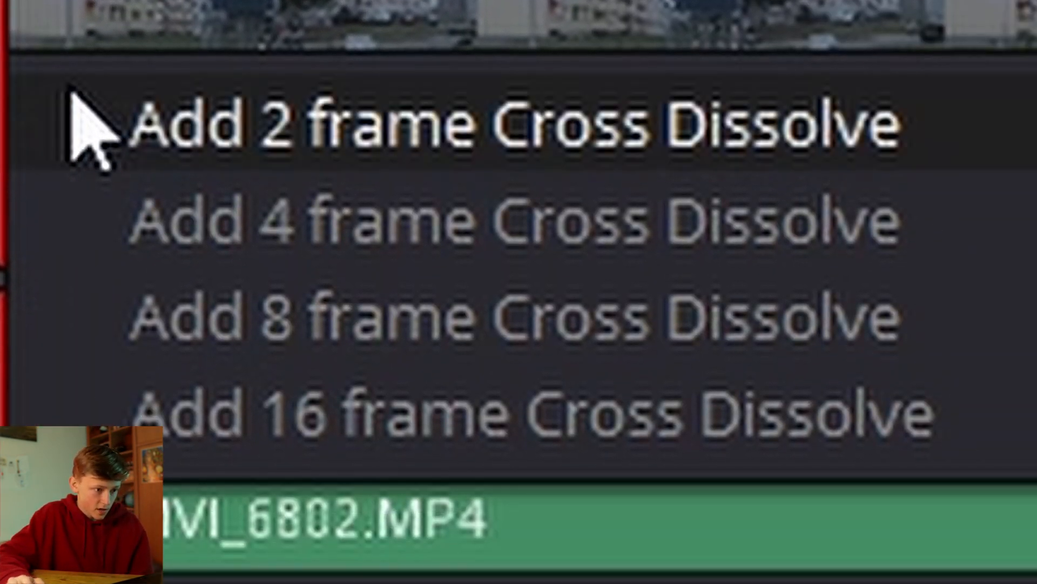
{"action": "mouse_move", "coordinate": [443, 414]}
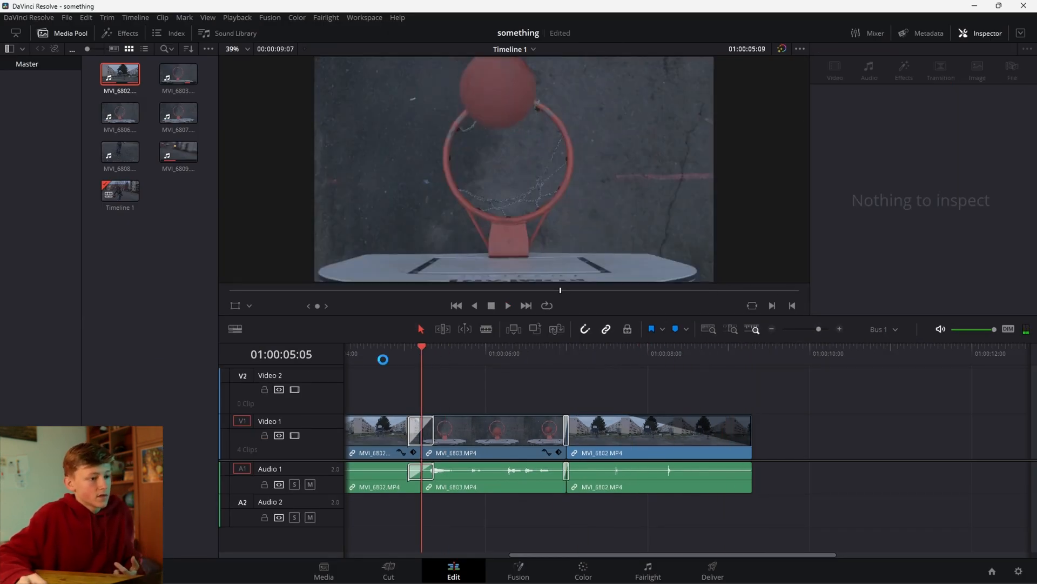
Join the hoop clip to its neighbours with 2 frame cross dissolves and adjust their alignment.
{"action": "left_click", "coordinate": [508, 304]}
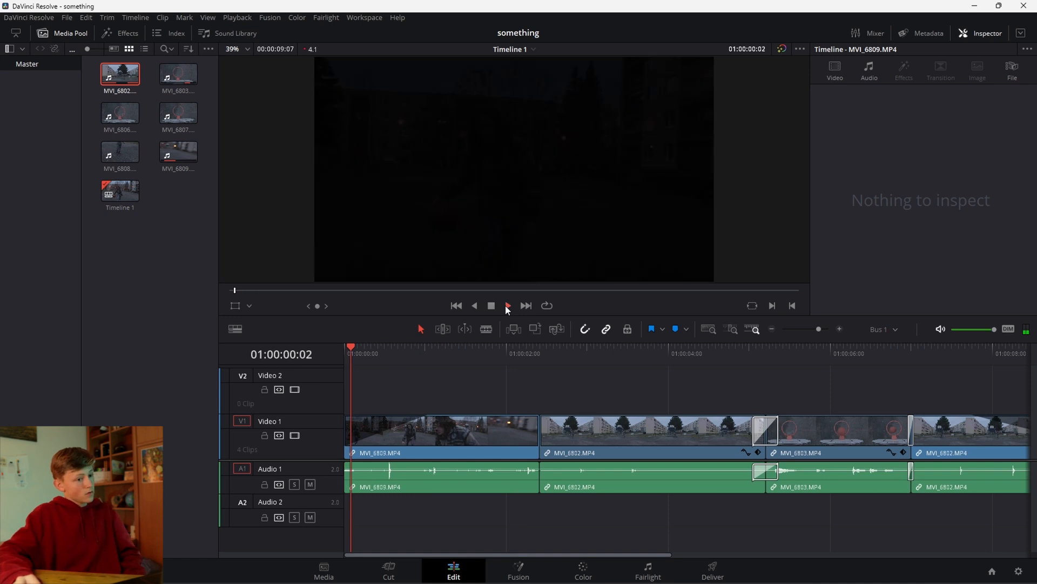
{"action": "left_click", "coordinate": [507, 305]}
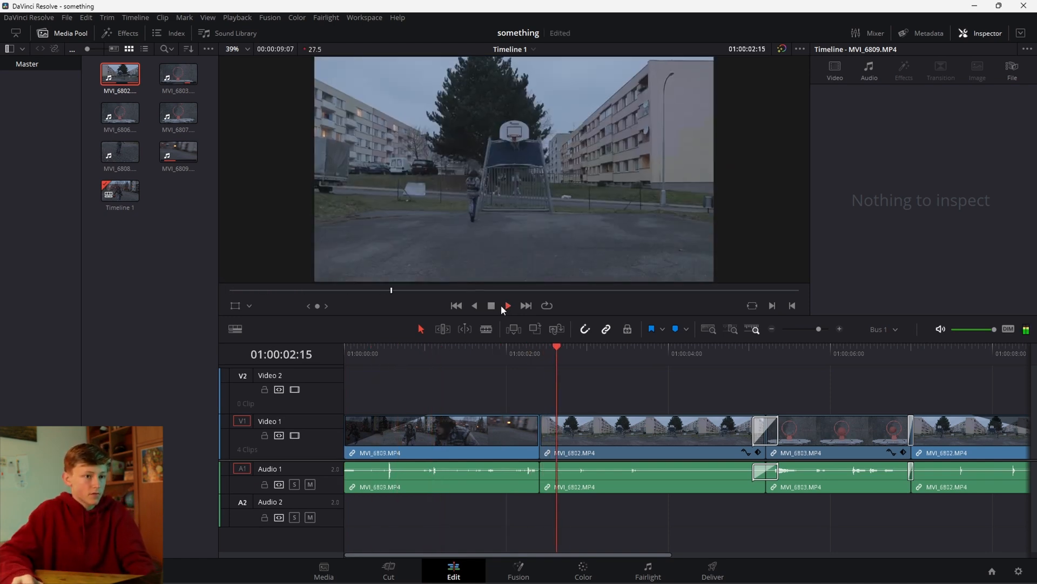
{"action": "left_click", "coordinate": [507, 305]}
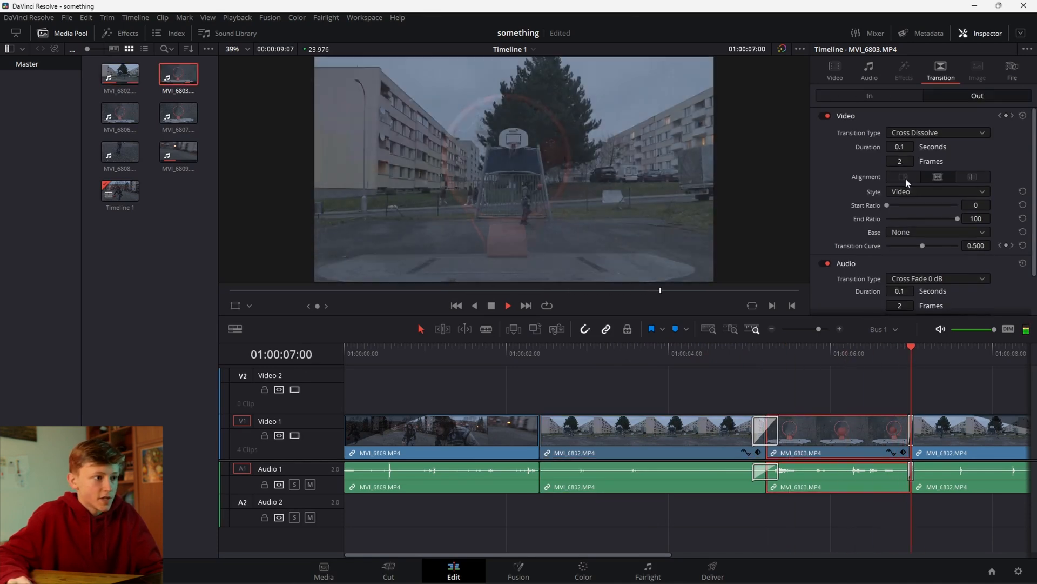
{"action": "left_click", "coordinate": [835, 69]}
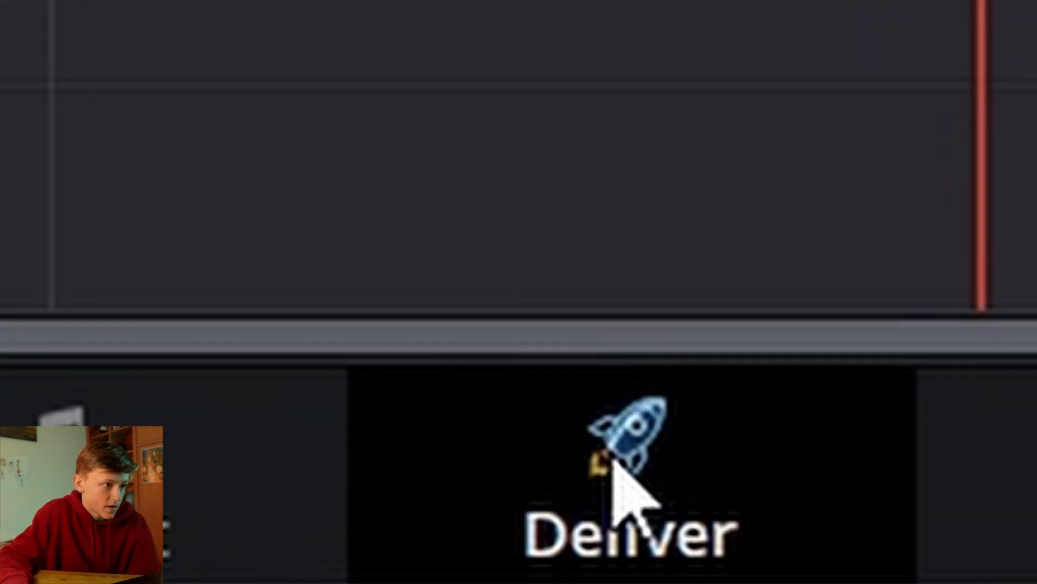
Name the export file 'idk' and choose the Desktop as its save location.
{"action": "left_click", "coordinate": [713, 570]}
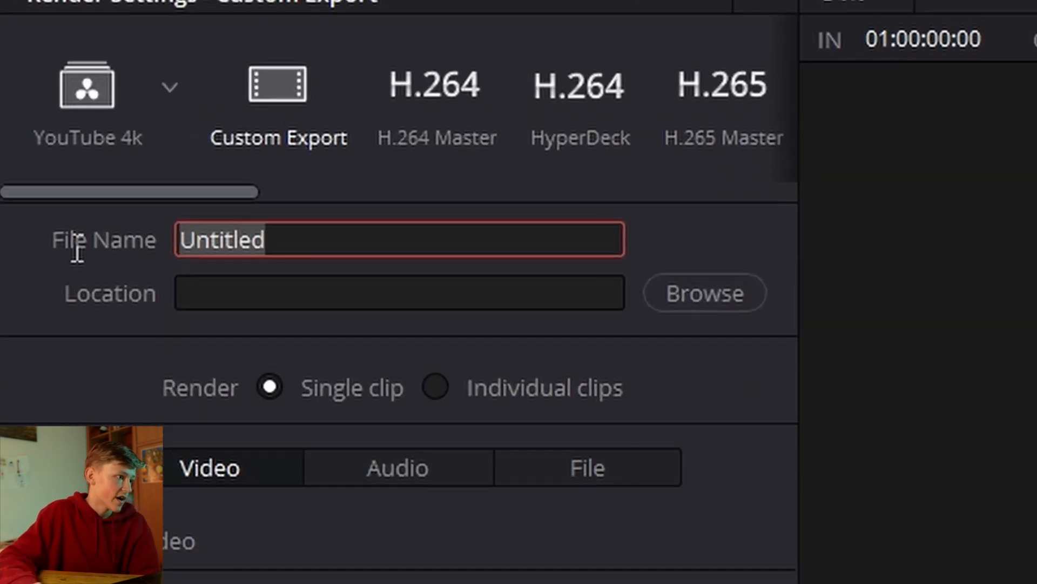
{"action": "type", "text": "idk"}
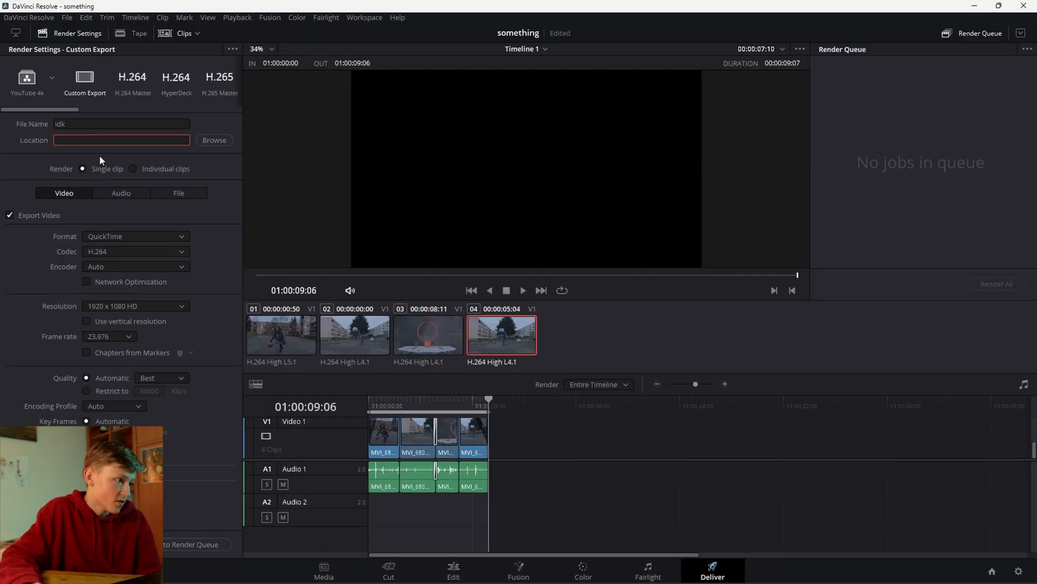
{"action": "left_click", "coordinate": [214, 139]}
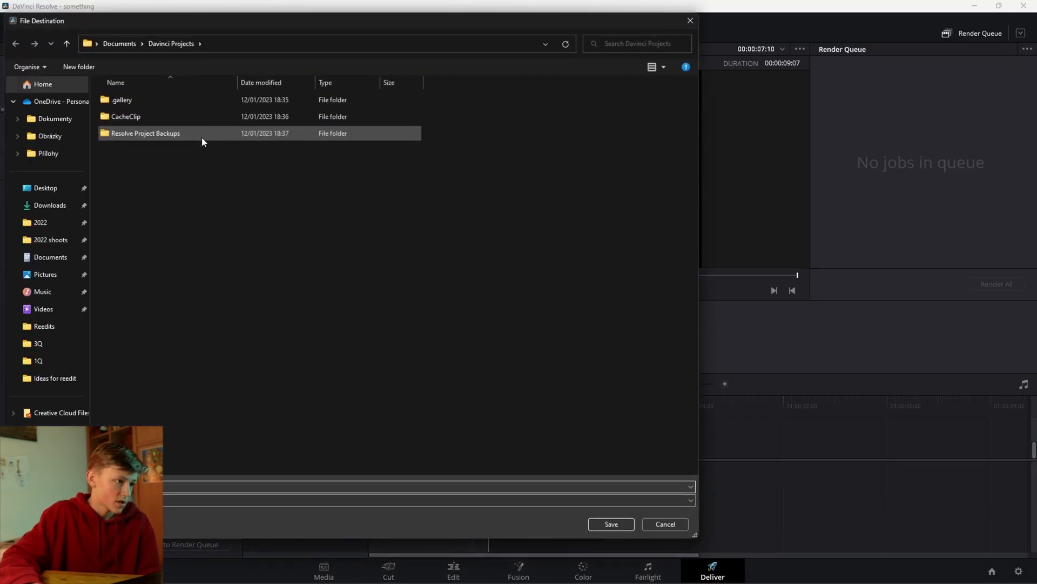
{"action": "left_click", "coordinate": [45, 188]}
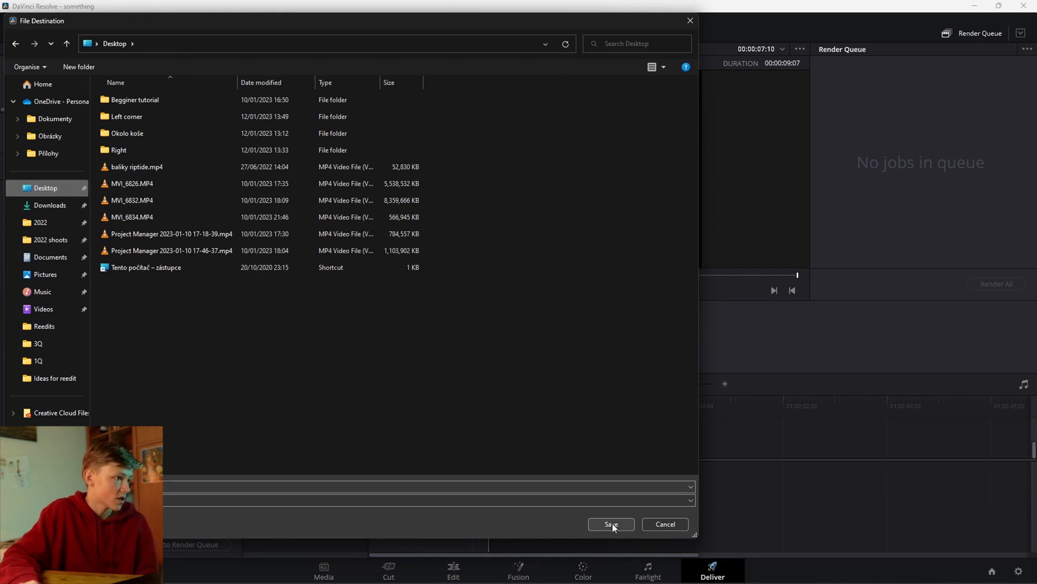
{"action": "left_click", "coordinate": [610, 524]}
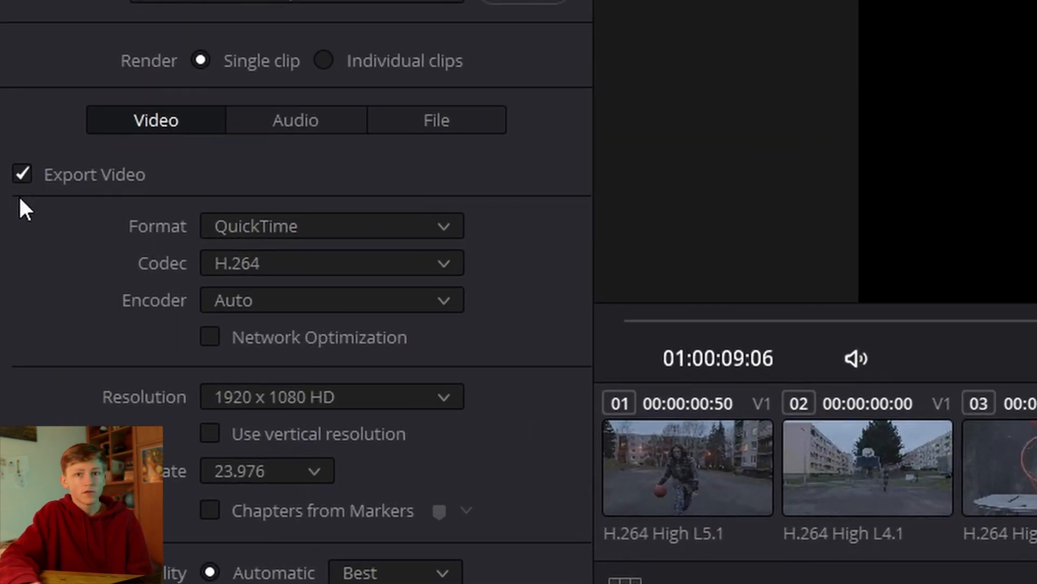
Review the audio settings, return to Video settings and re-enable video export.
{"action": "left_click", "coordinate": [295, 120]}
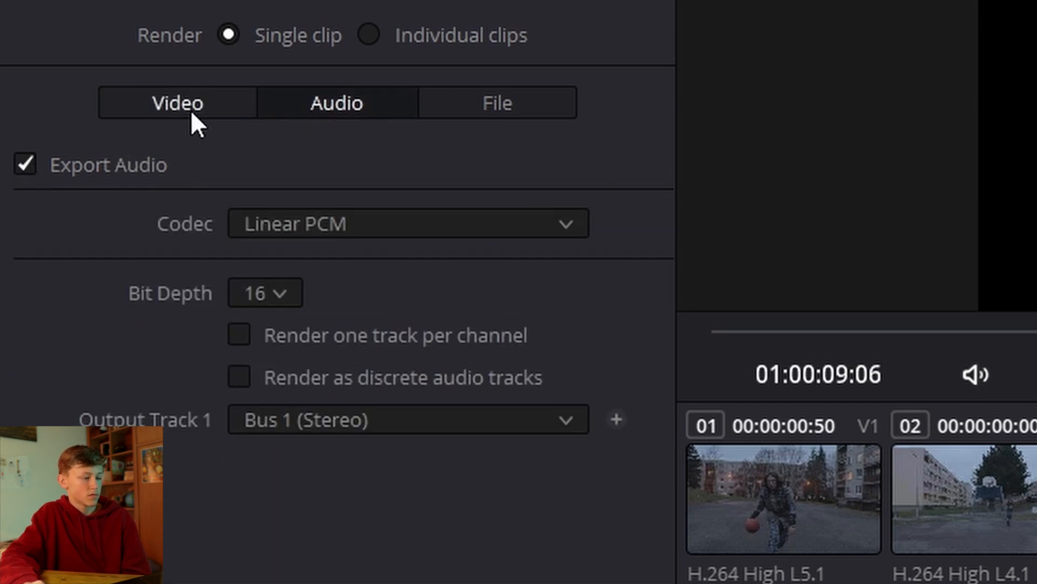
{"action": "left_click", "coordinate": [337, 103]}
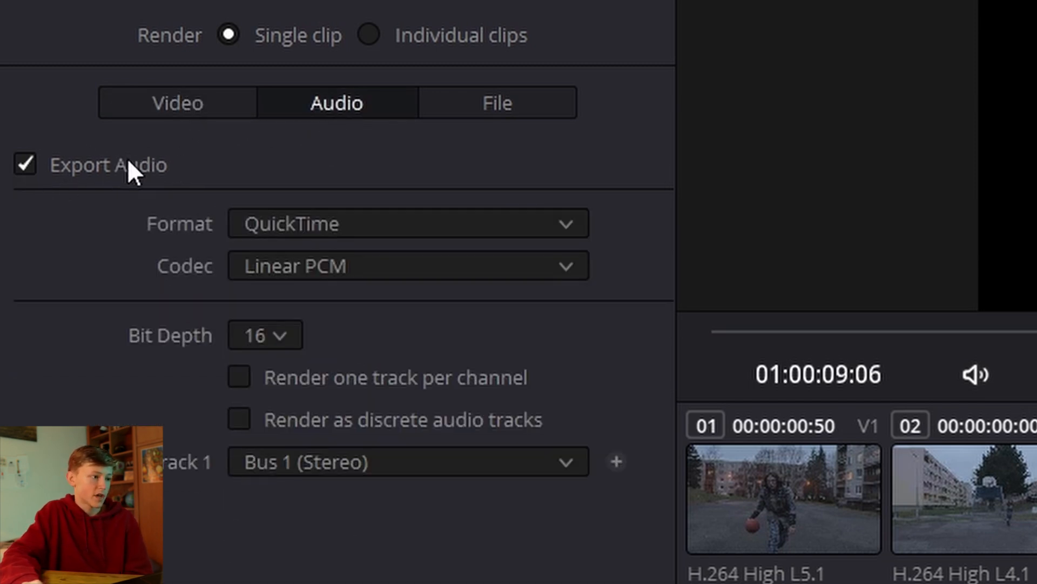
{"action": "left_click", "coordinate": [176, 103]}
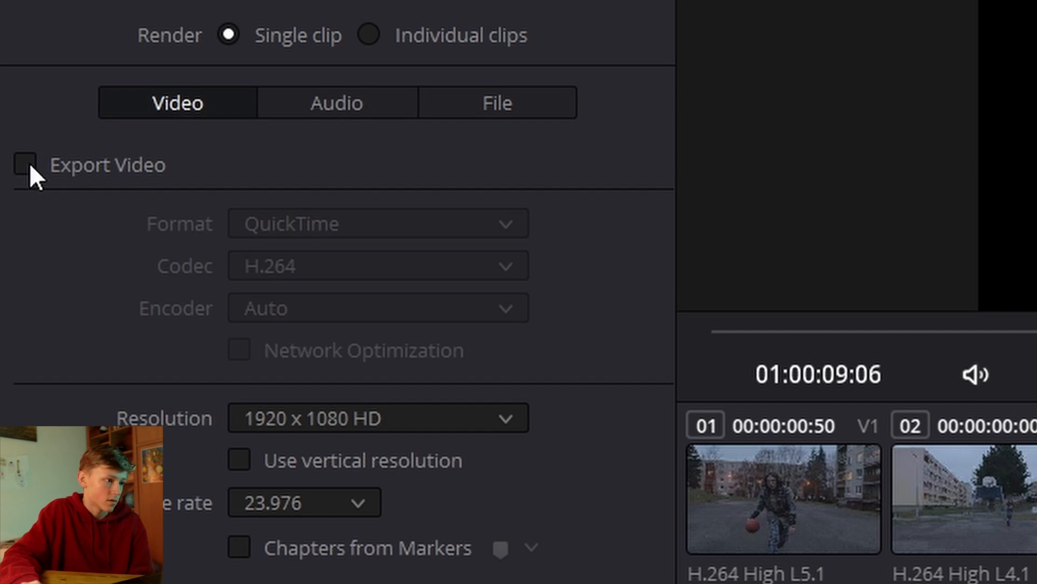
{"action": "left_click", "coordinate": [25, 164]}
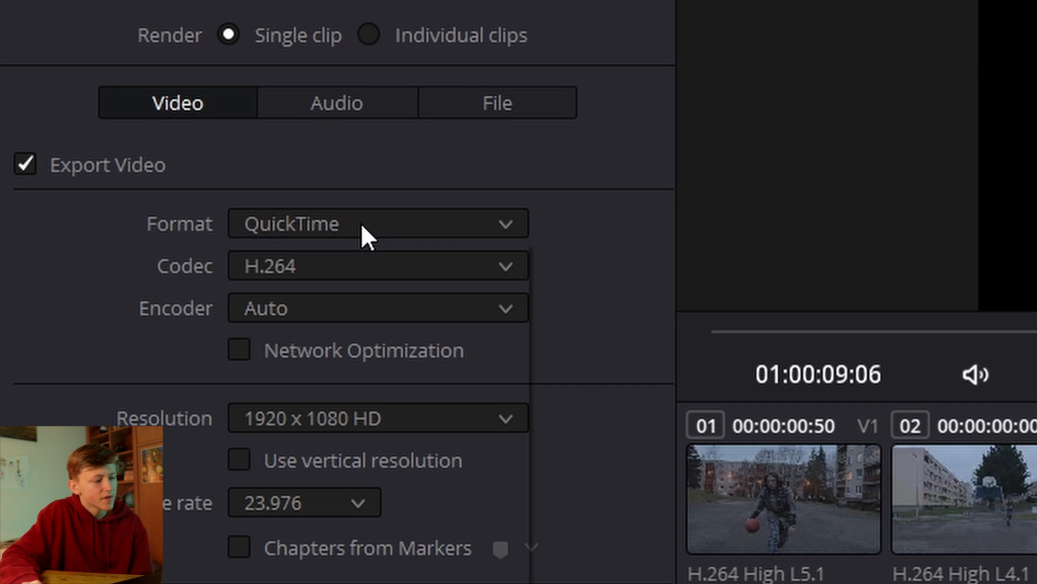
Set the export format to MP4 at 3840 x 2160 Ultra HD resolution.
{"action": "left_click", "coordinate": [377, 222]}
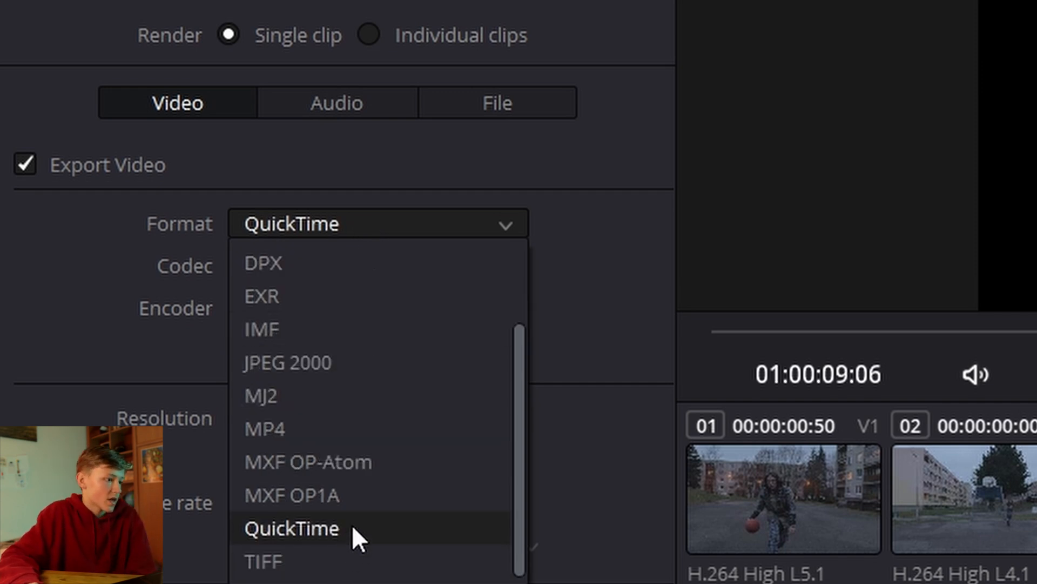
{"action": "mouse_move", "coordinate": [324, 509]}
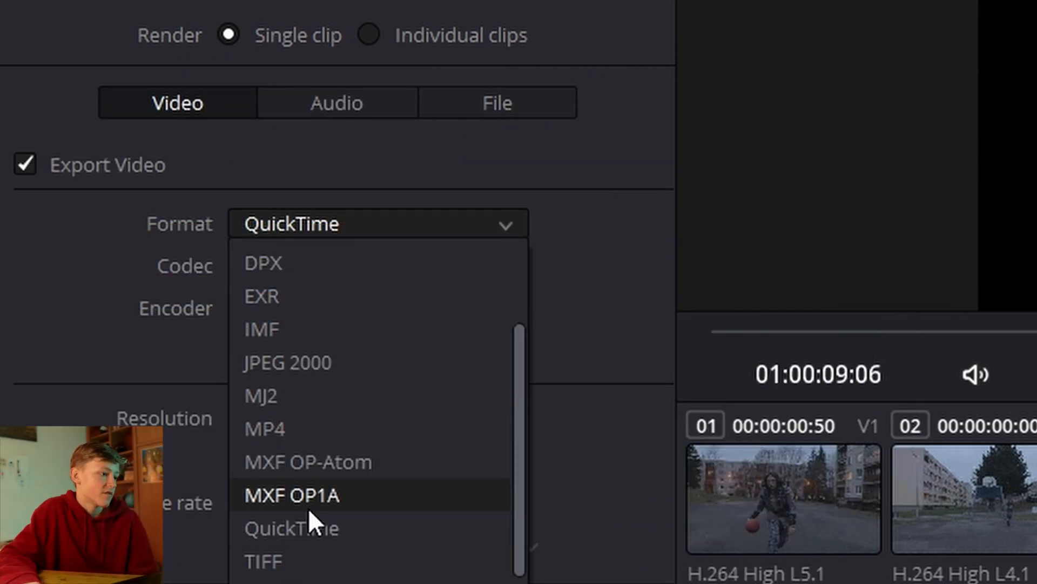
{"action": "mouse_move", "coordinate": [318, 536]}
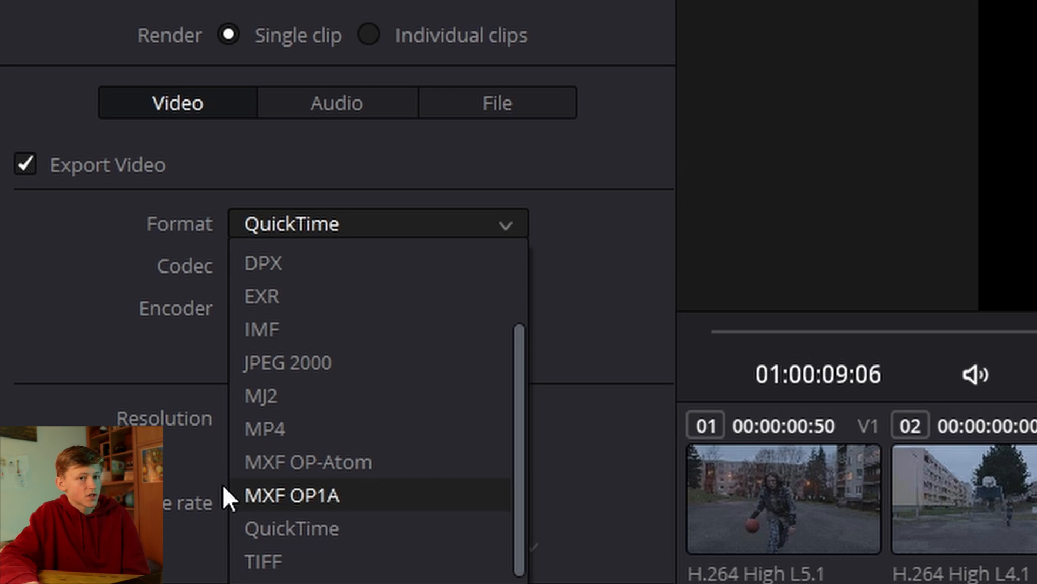
{"action": "mouse_move", "coordinate": [298, 429]}
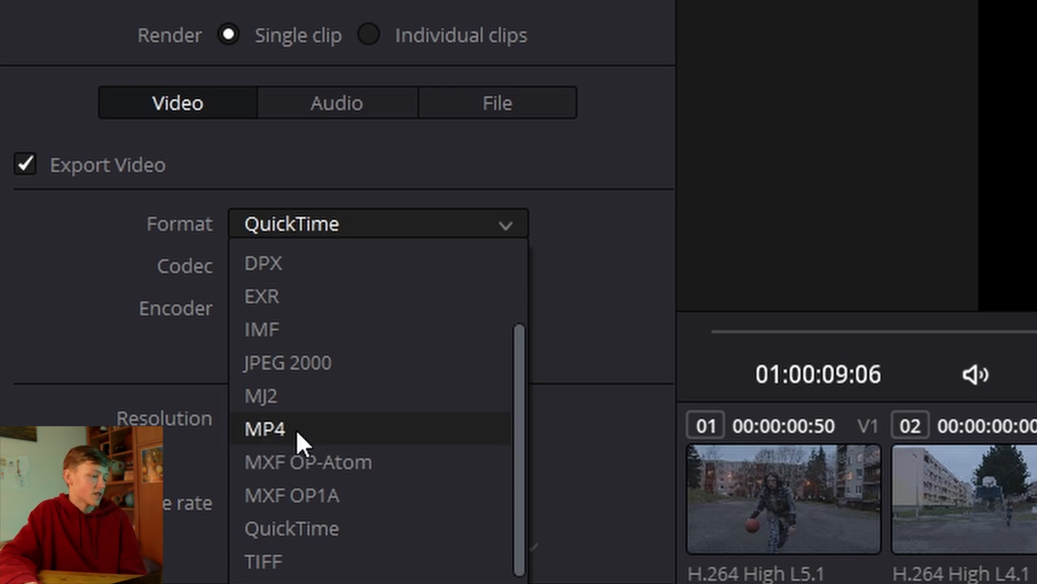
{"action": "left_click", "coordinate": [265, 429]}
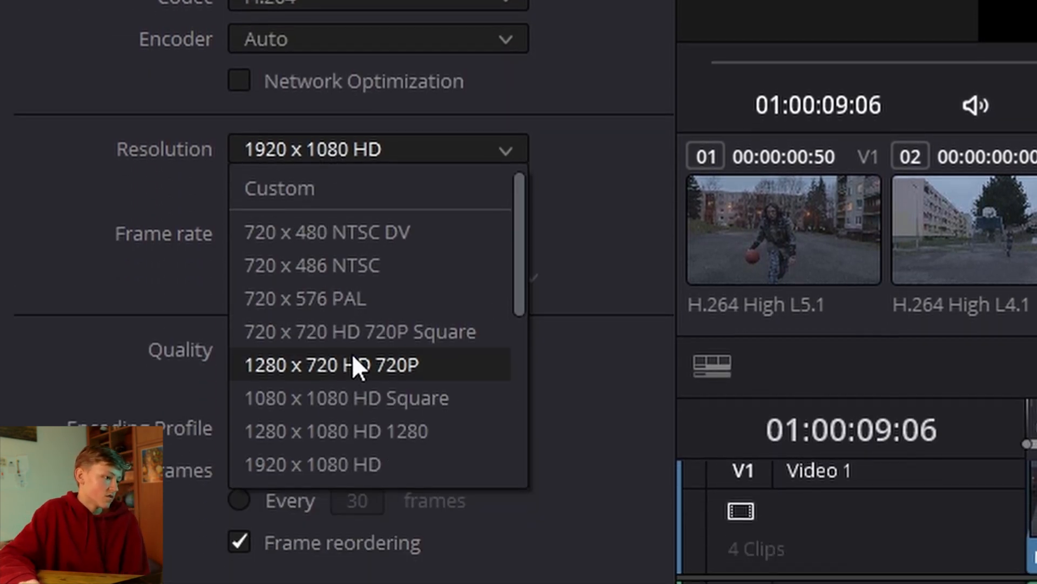
{"action": "scroll", "scroll_direction": "down", "scroll_amount": 3}
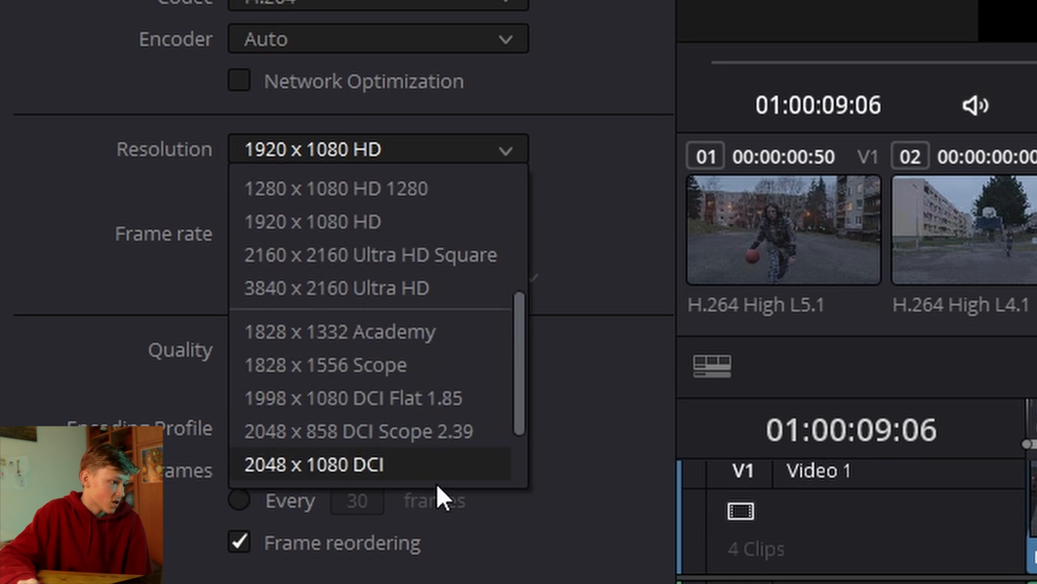
{"action": "mouse_move", "coordinate": [374, 287]}
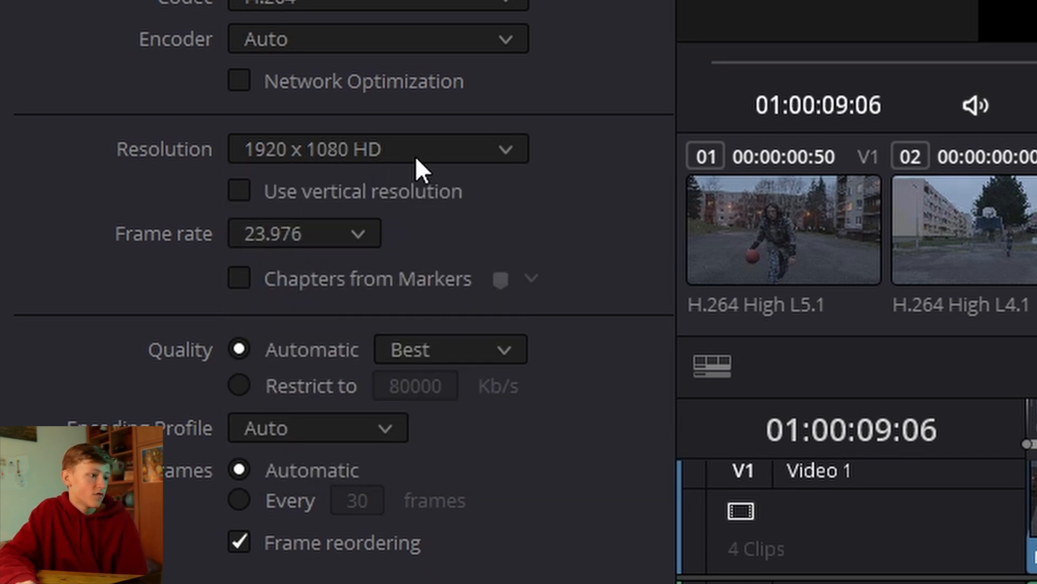
{"action": "left_click", "coordinate": [377, 148]}
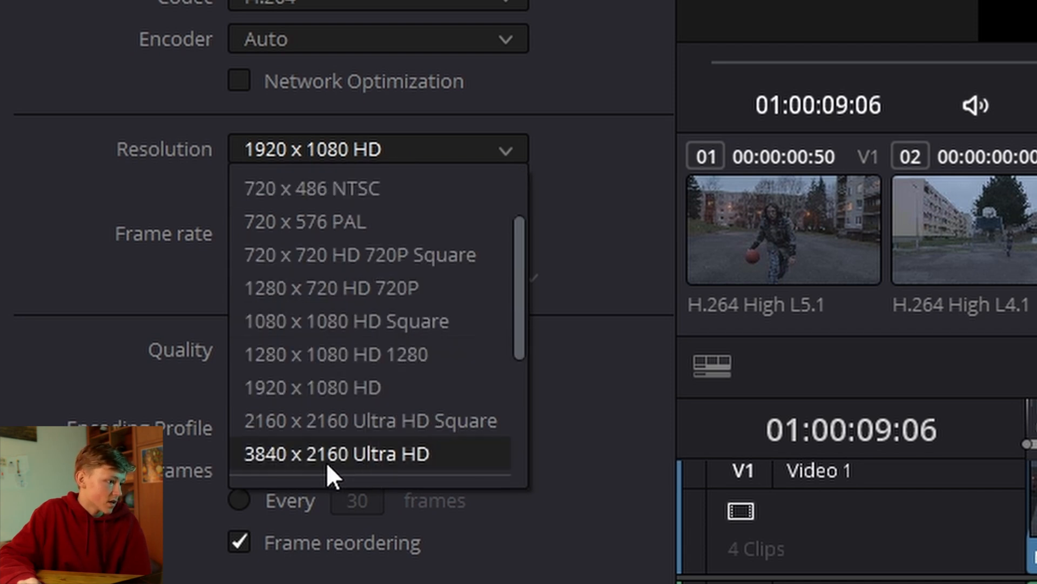
{"action": "left_click", "coordinate": [335, 453]}
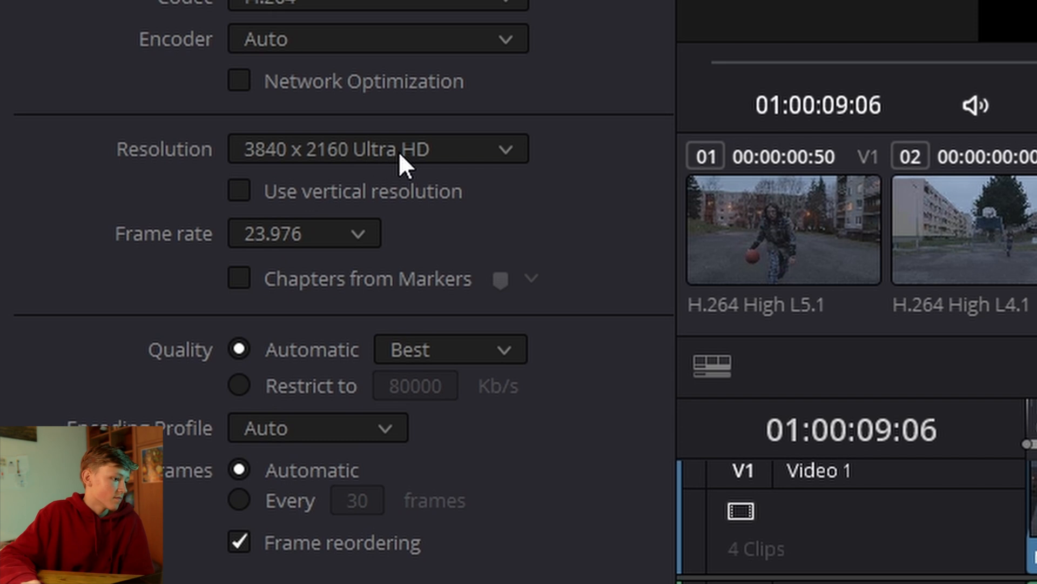
{"action": "mouse_move", "coordinate": [400, 355]}
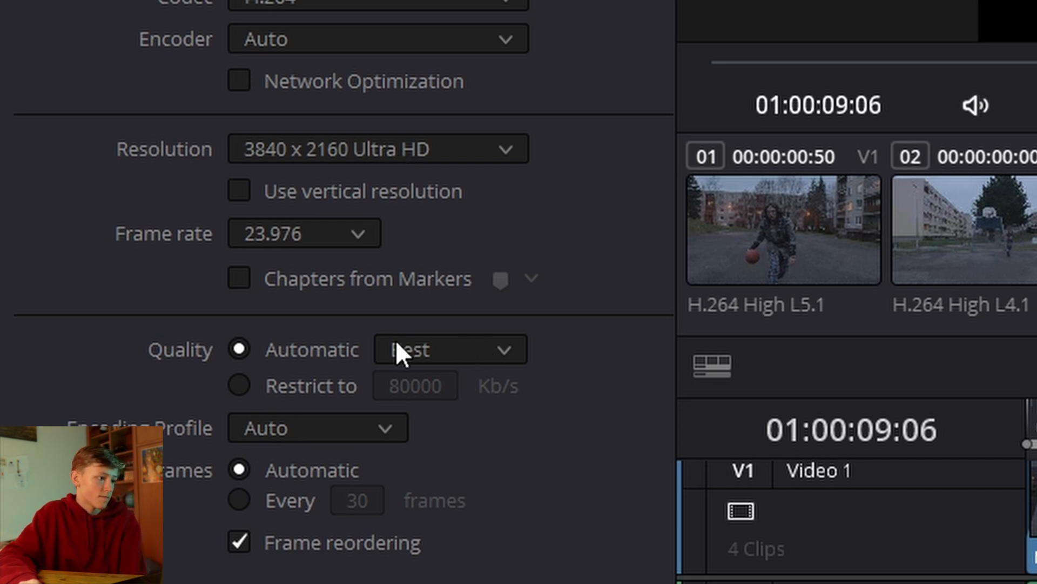
{"action": "mouse_move", "coordinate": [692, 361]}
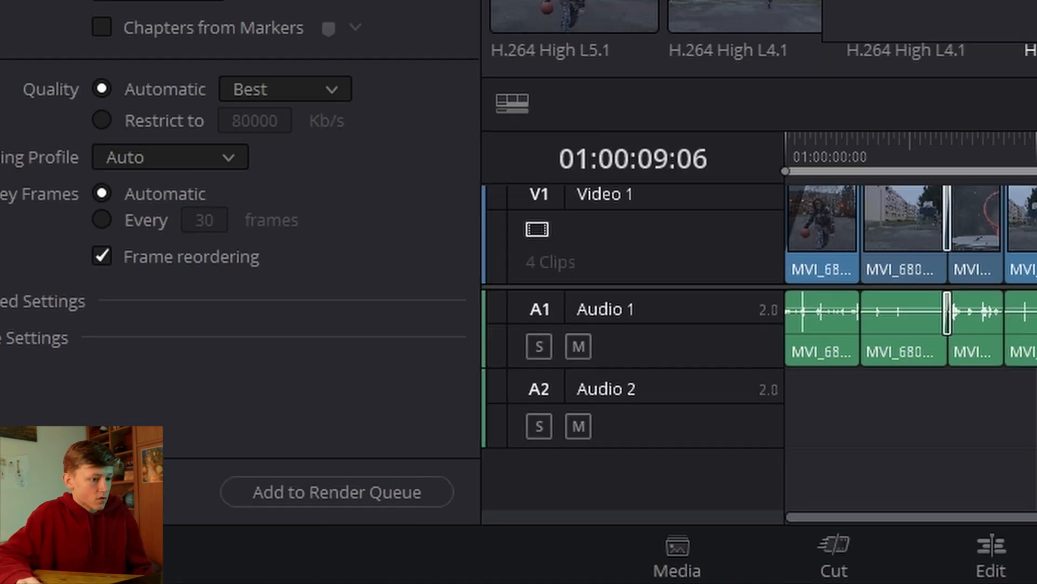
Queue the timeline as a render job, accept the higher-resolution warning, and render all.
{"action": "left_click", "coordinate": [338, 492]}
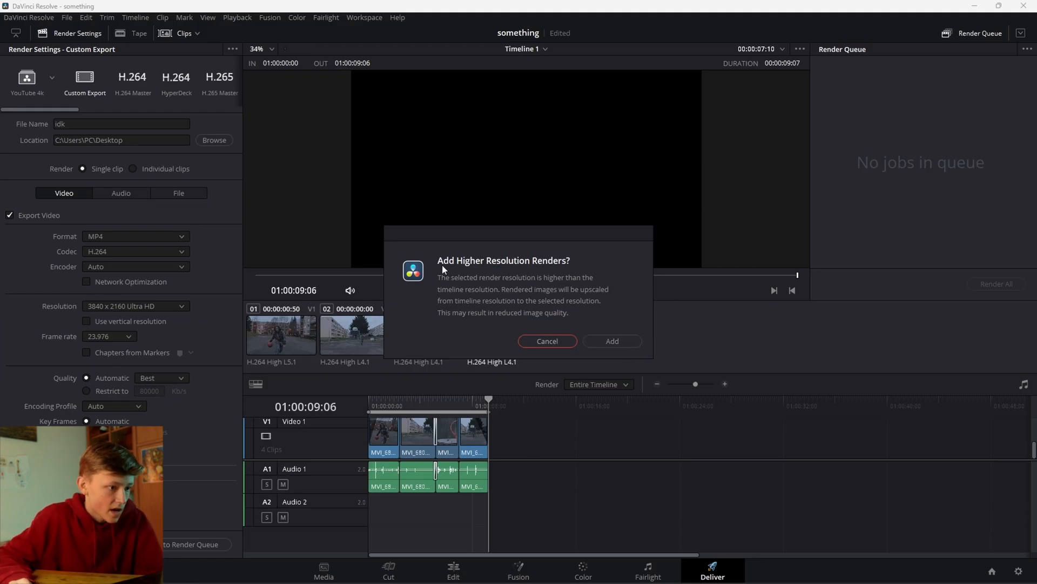
{"action": "left_click", "coordinate": [610, 340]}
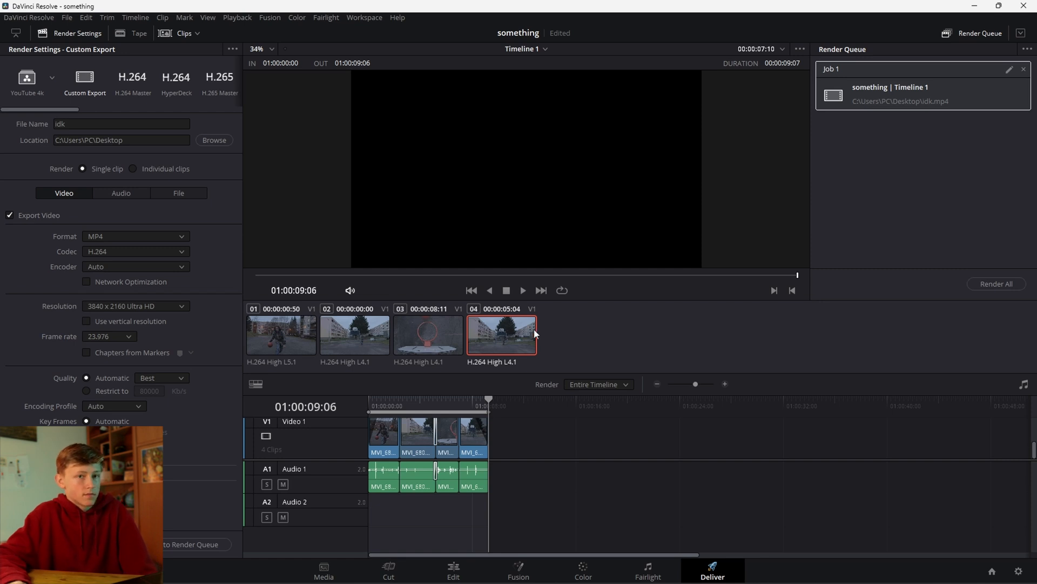
{"action": "mouse_move", "coordinate": [835, 79]}
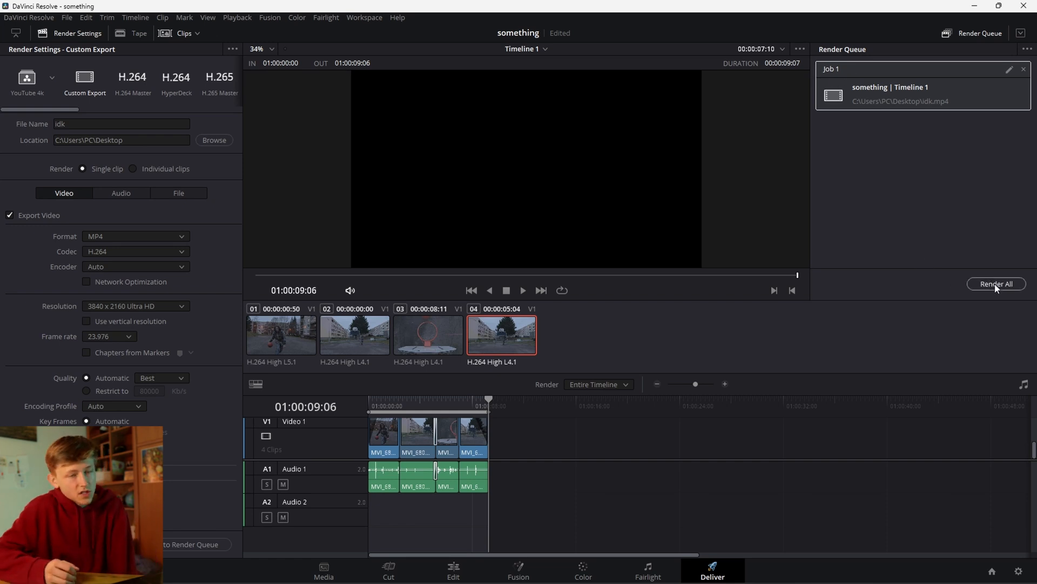
{"action": "left_click", "coordinate": [995, 284]}
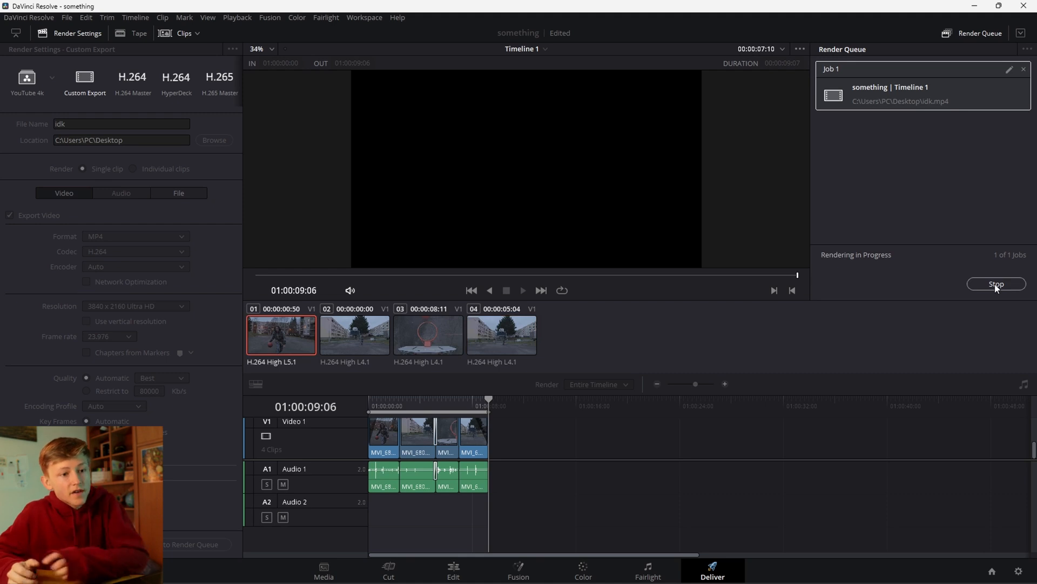